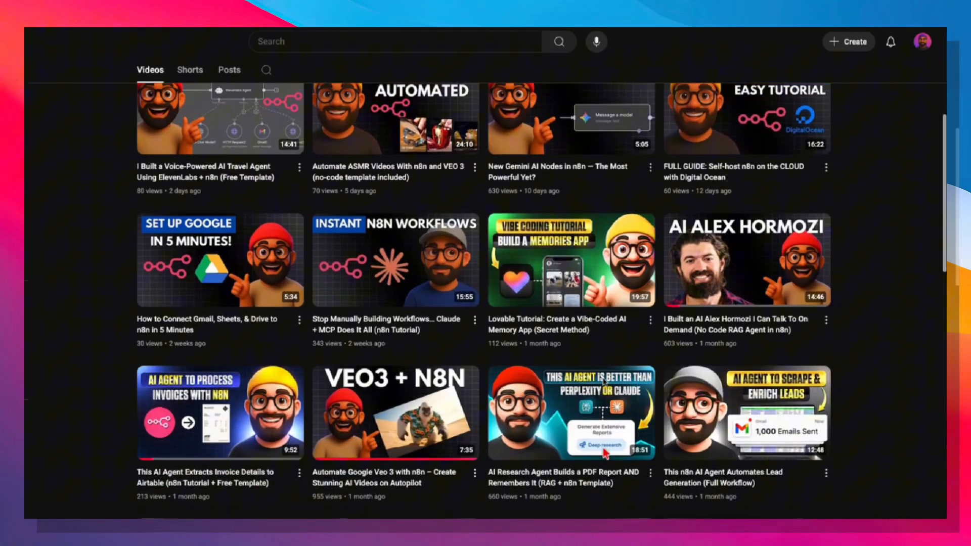
Answer the agent's discovery questions: 'I want to build a website for my AI agency' and send it.
scroll(down, 3)
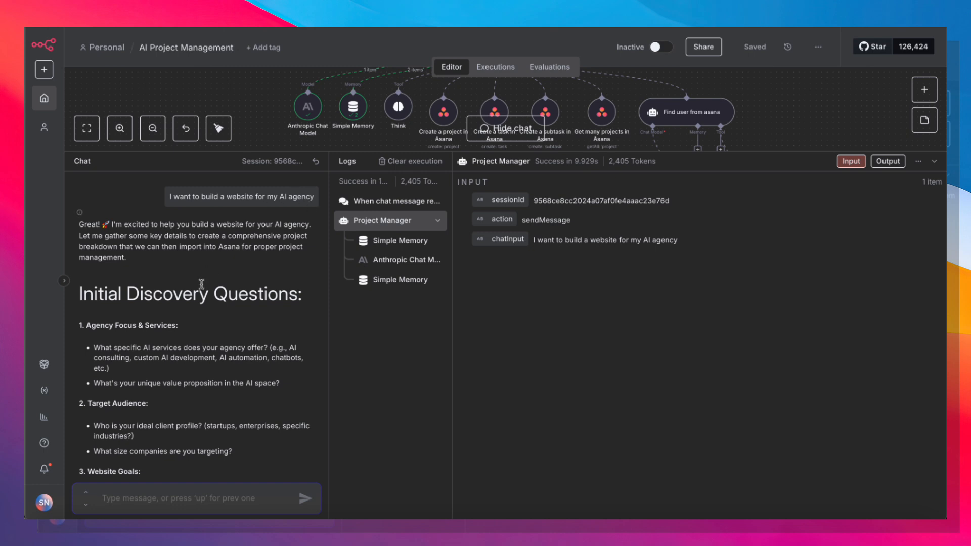
scroll(down, 3)
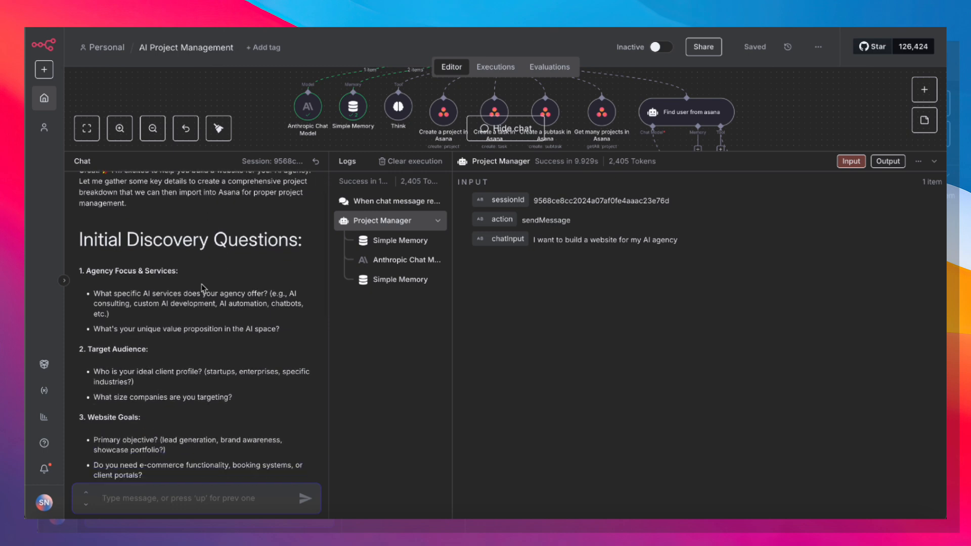
scroll(down, 3)
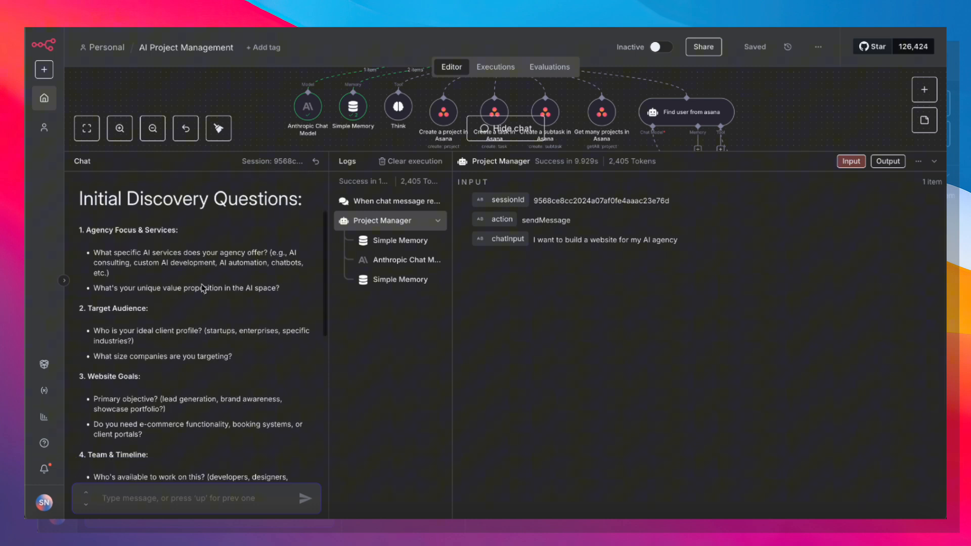
scroll(down, 3)
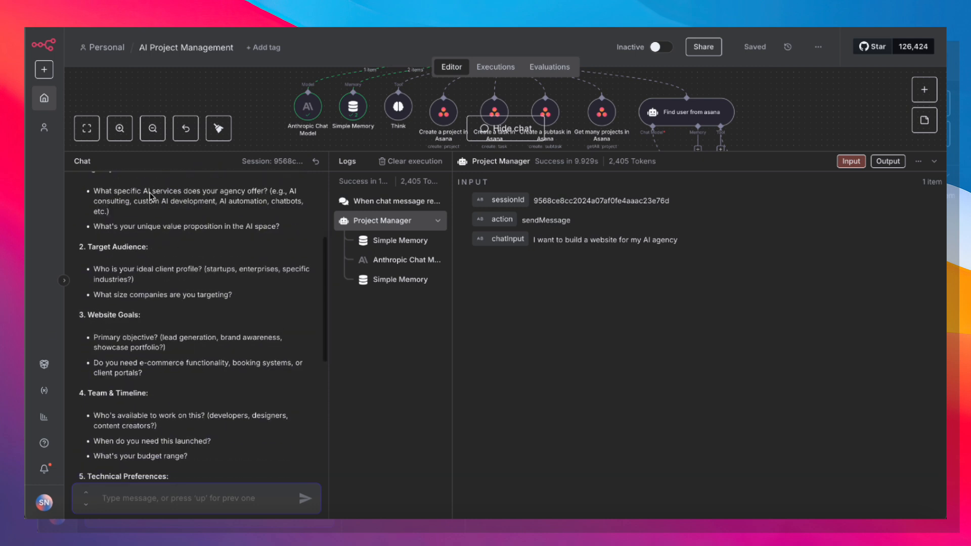
scroll(down, 3)
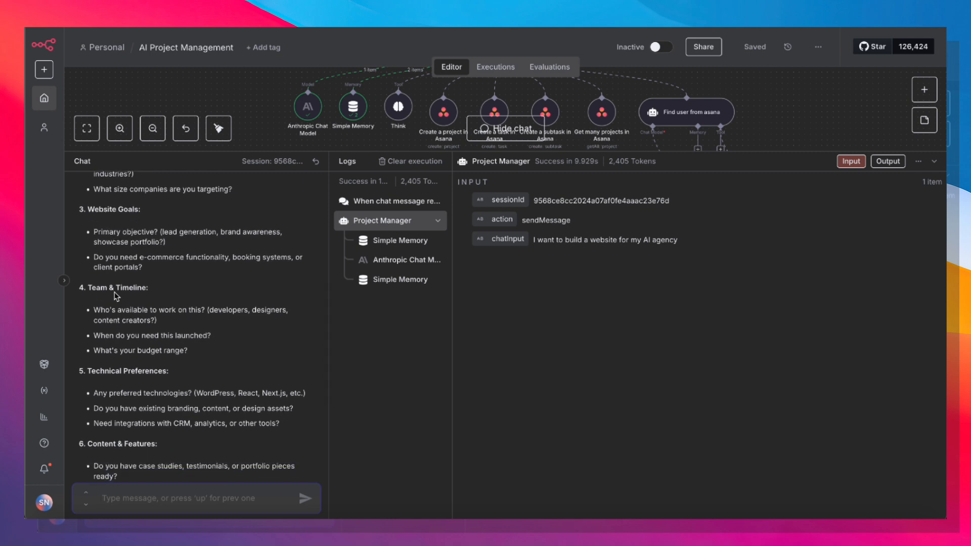
scroll(down, 3)
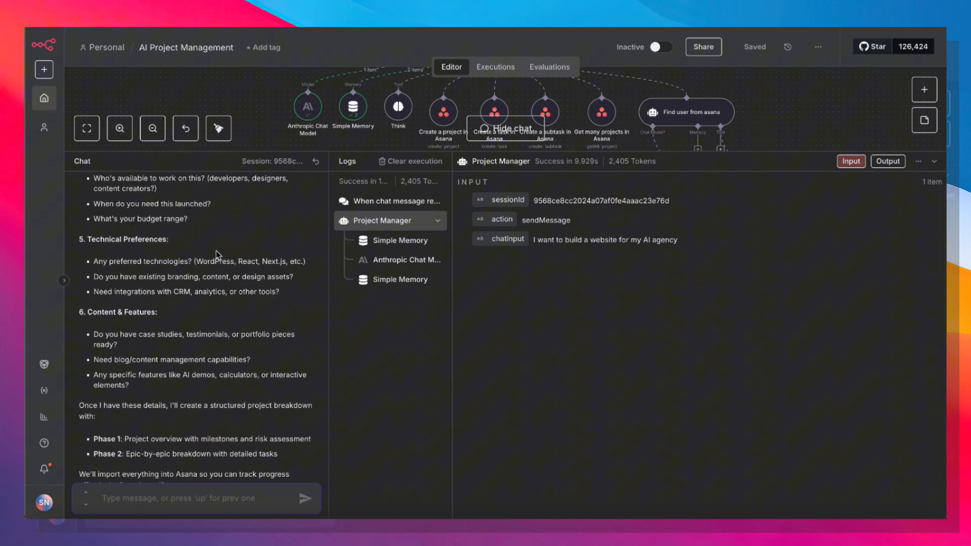
mouse_move(167, 312)
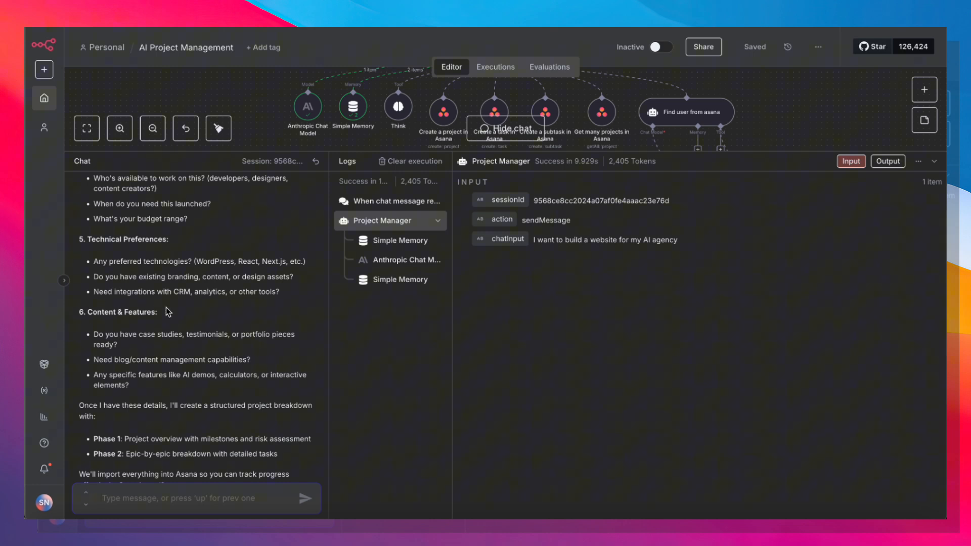
scroll(down, 3)
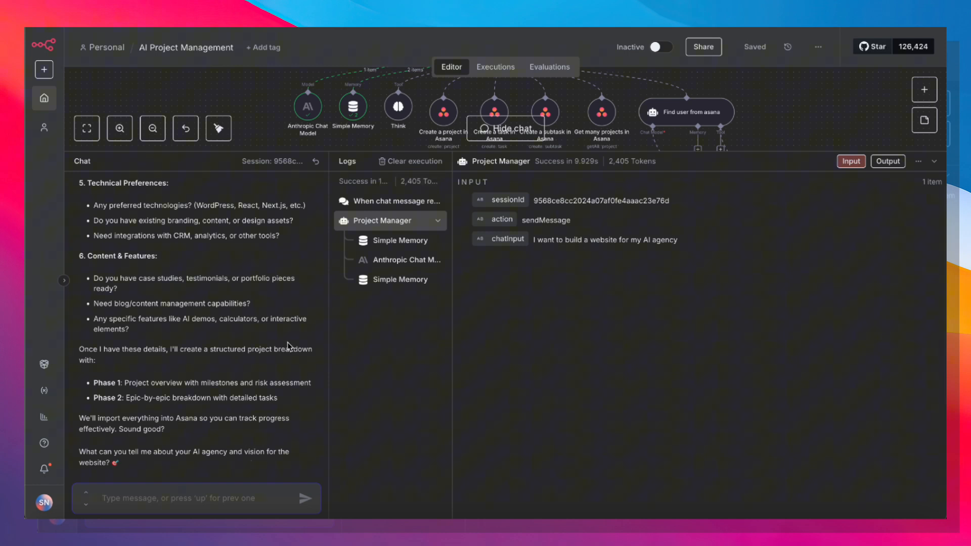
mouse_move(277, 475)
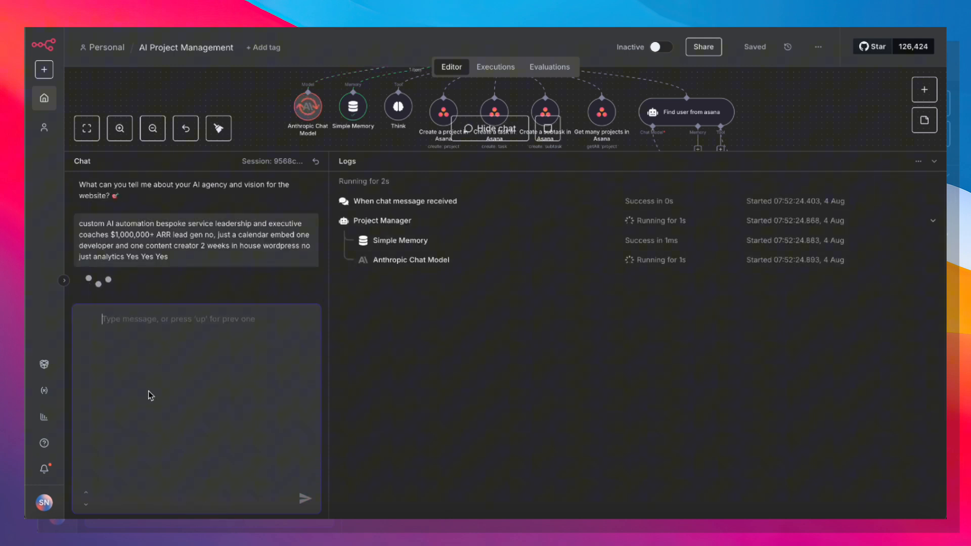
text(I want to build a website for my AI agency)
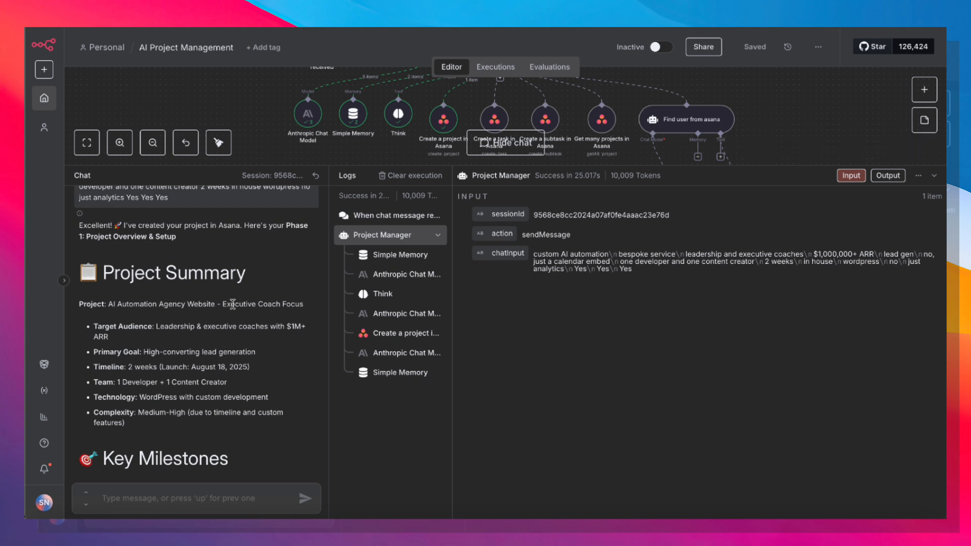
Scroll through the Project Summary reply and begin replying 'Yes' to start Epic 1.
scroll(down, 3)
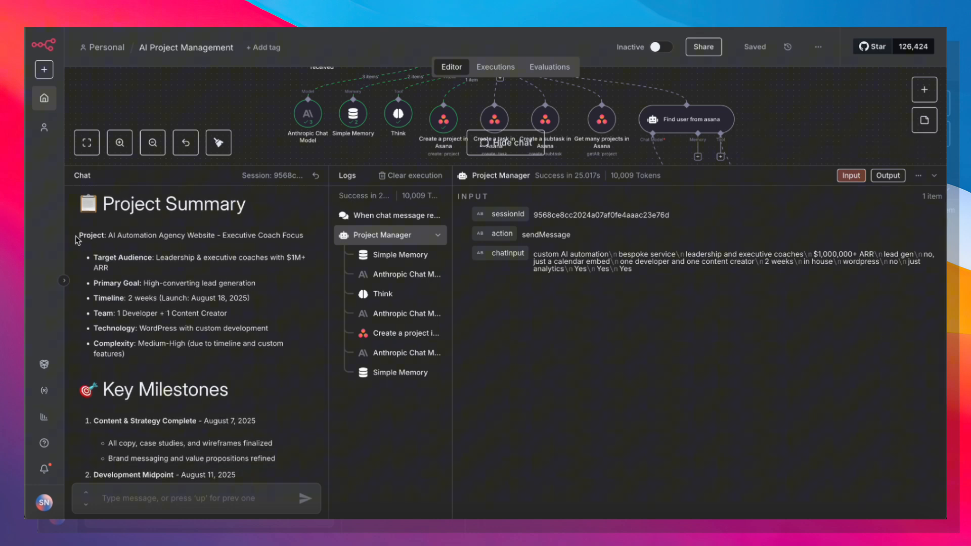
scroll(down, 3)
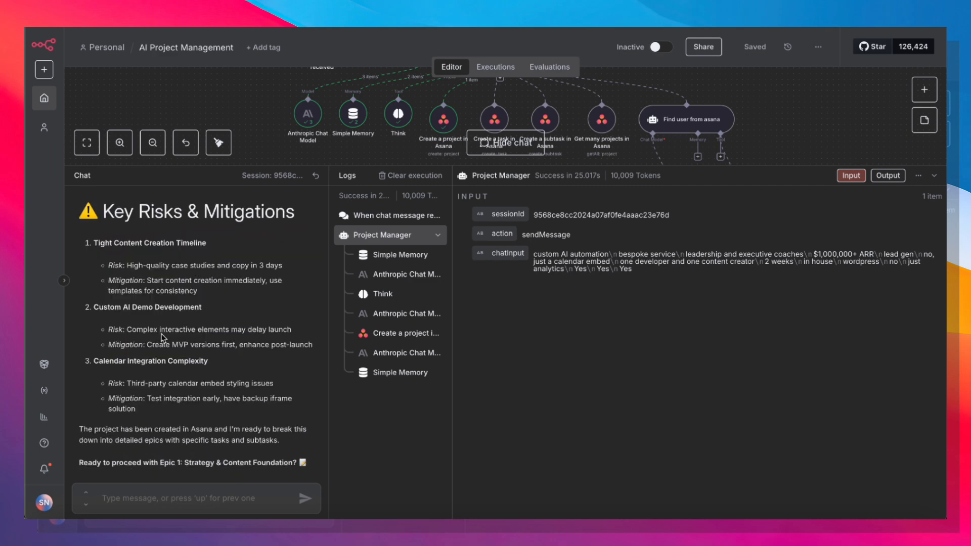
mouse_move(102, 446)
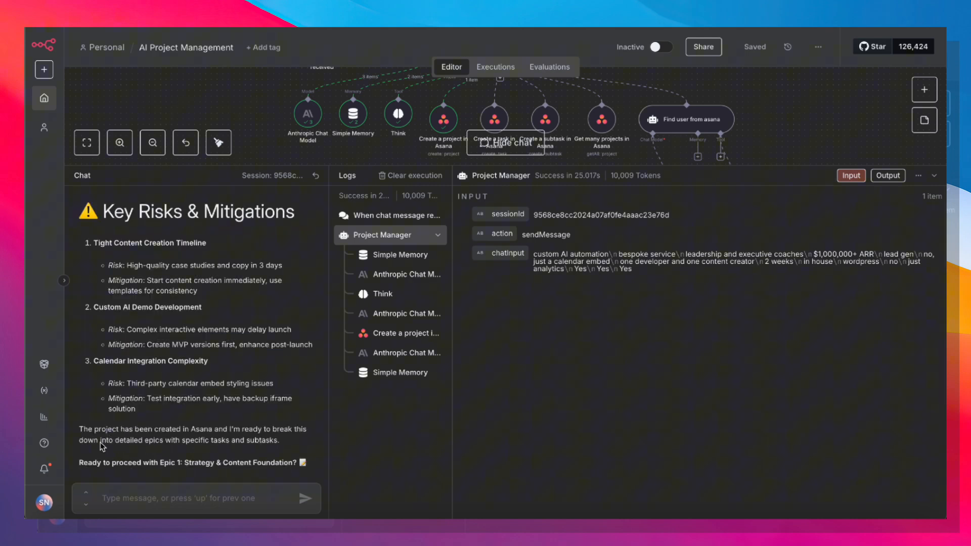
click(186, 497)
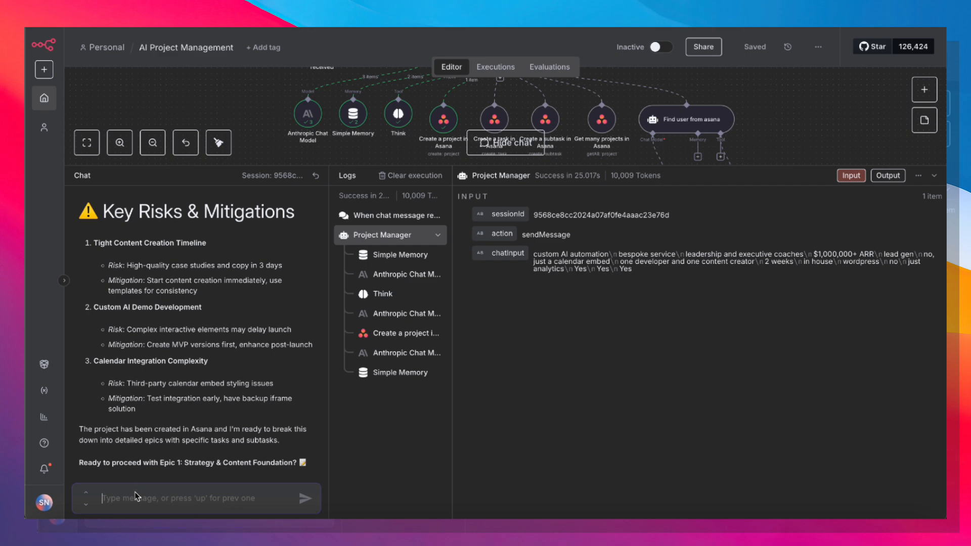
text(Ye)
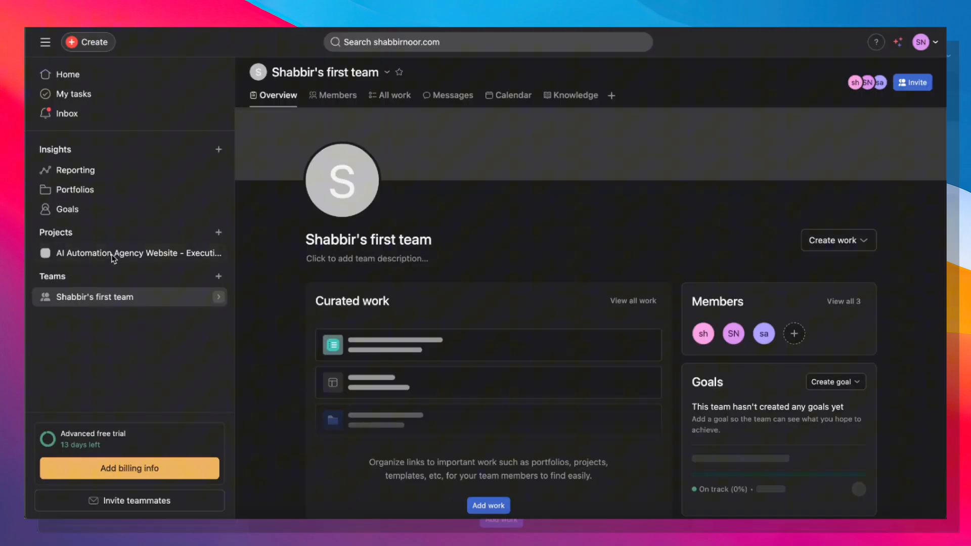
Open the AI Automation Agency Website project and expand Epic 1: Strategy & Content Foundation's subtasks.
click(134, 253)
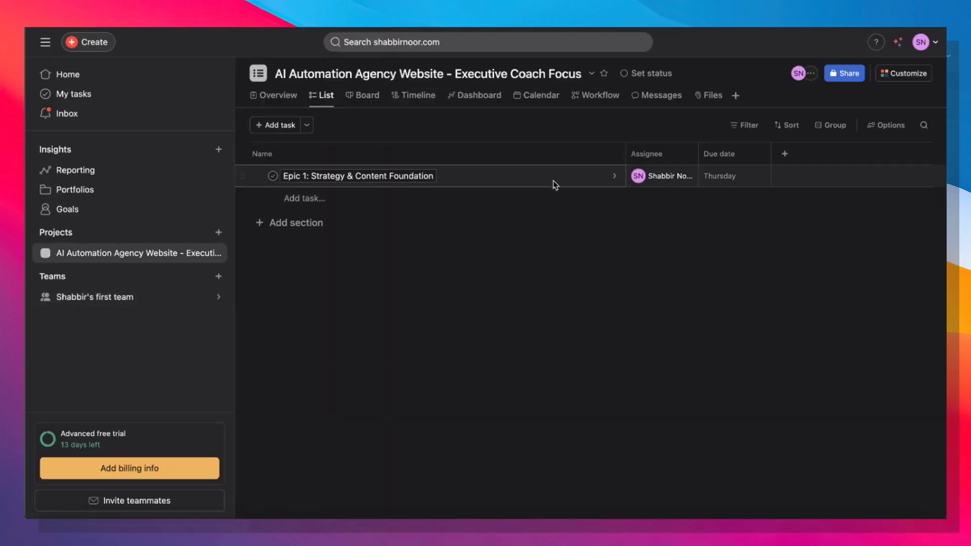
click(358, 176)
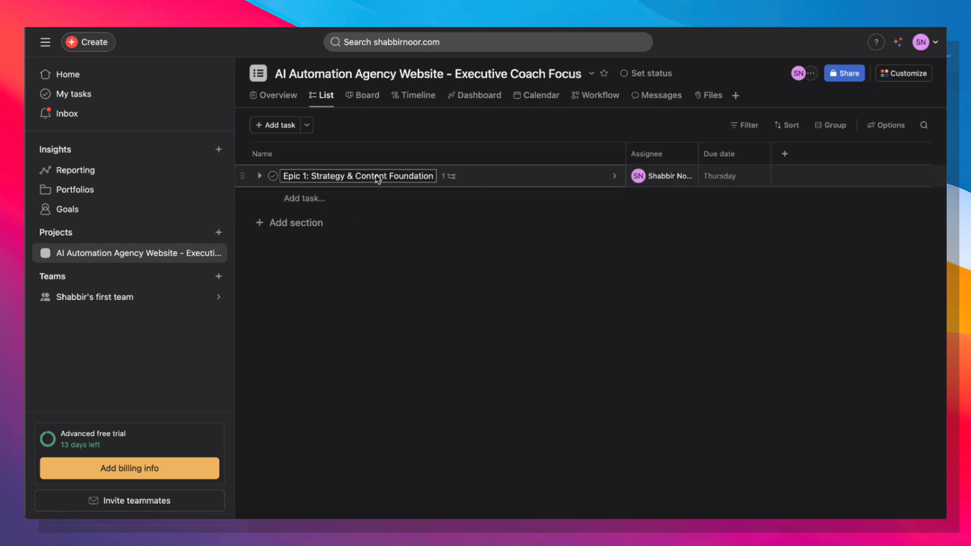
mouse_move(259, 176)
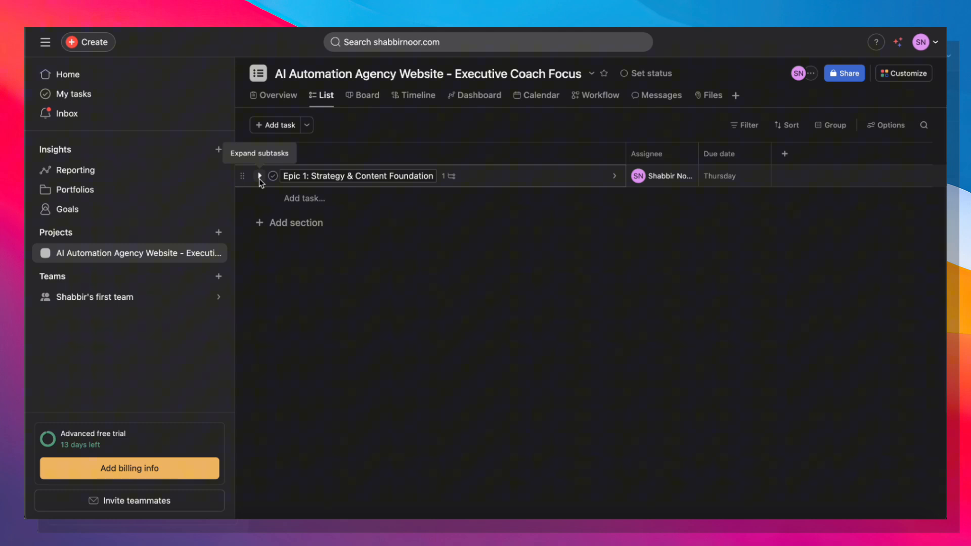
click(259, 176)
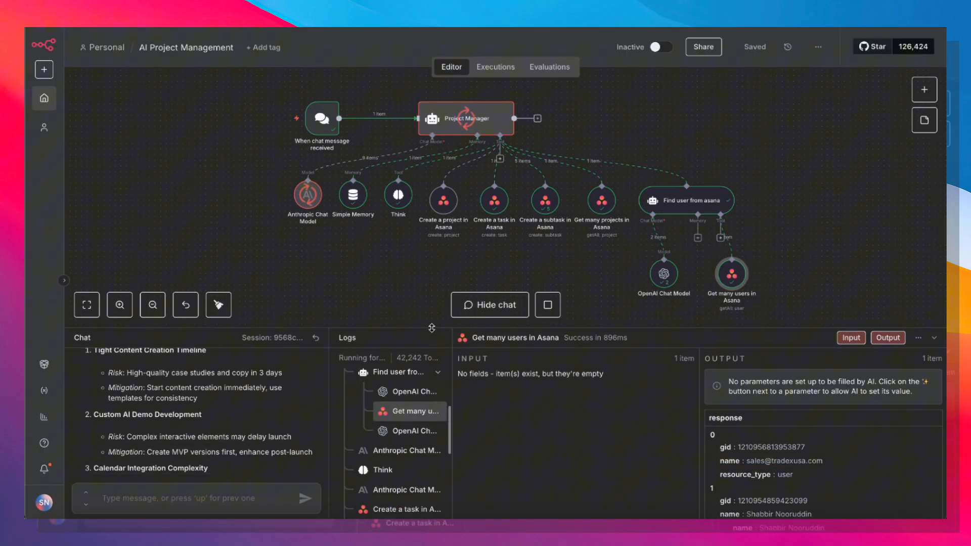
mouse_move(534, 250)
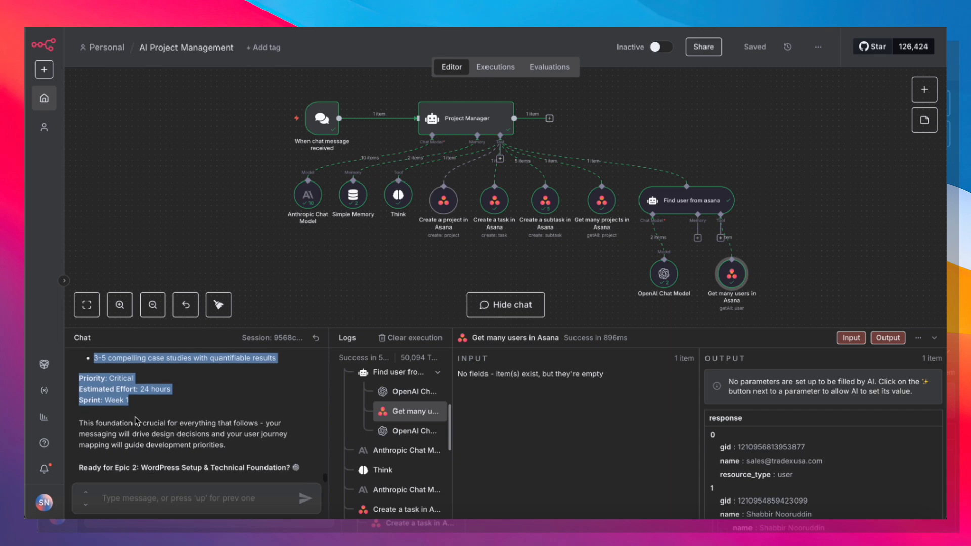
Reply 'Yes' in the chat so the agent proceeds to Epic 2: WordPress Setup & Technical Foundation.
click(196, 497)
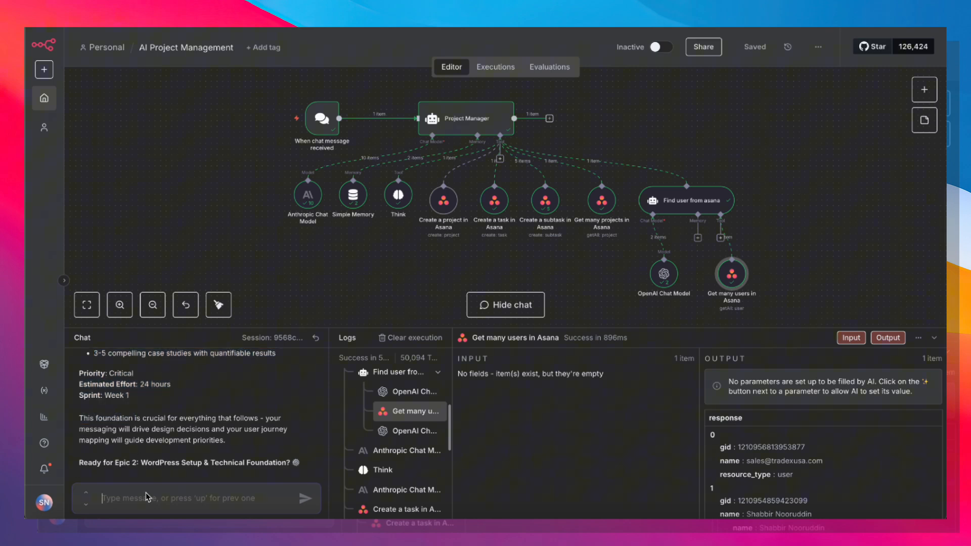
text(Yes)
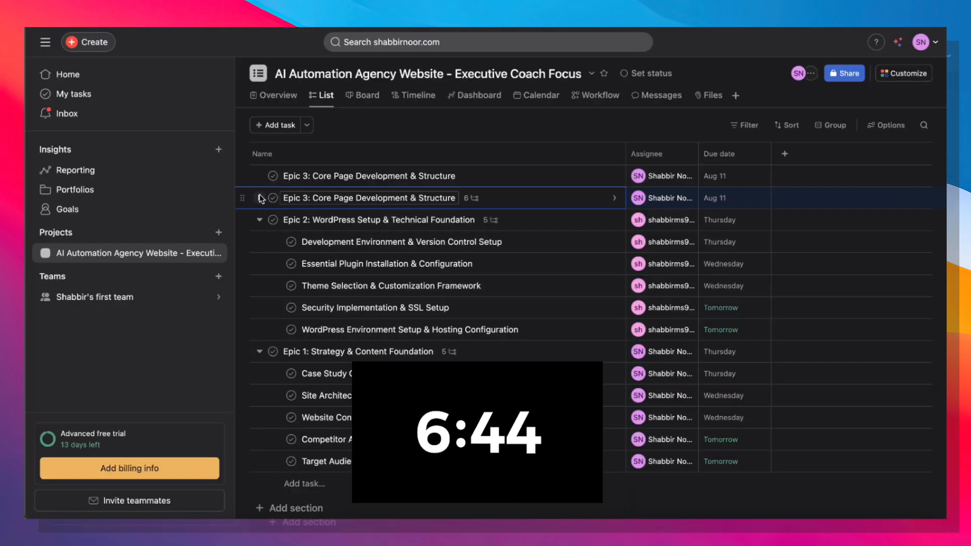
Expand Epic 3's subtasks and open the Call Tracking & Attribution System Implementation task details.
click(260, 176)
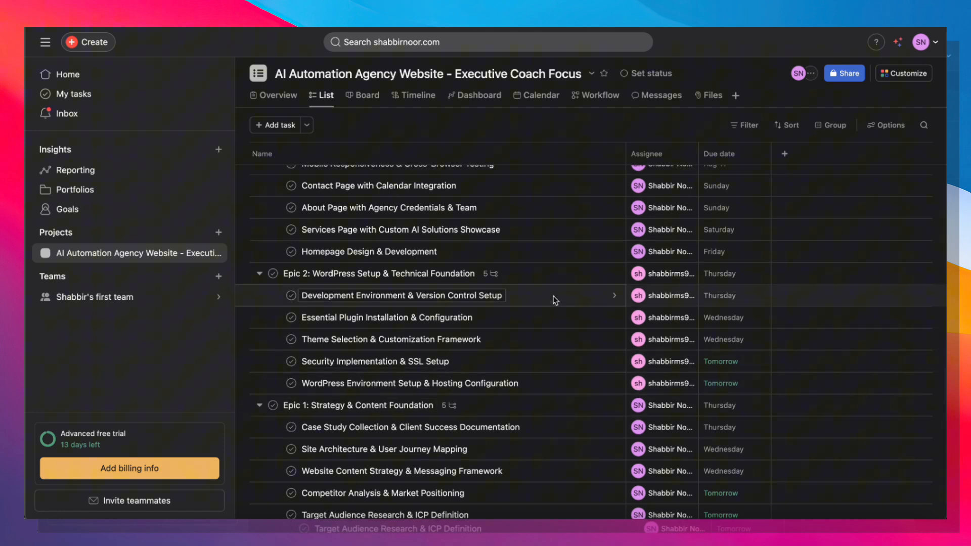
scroll(down, 3)
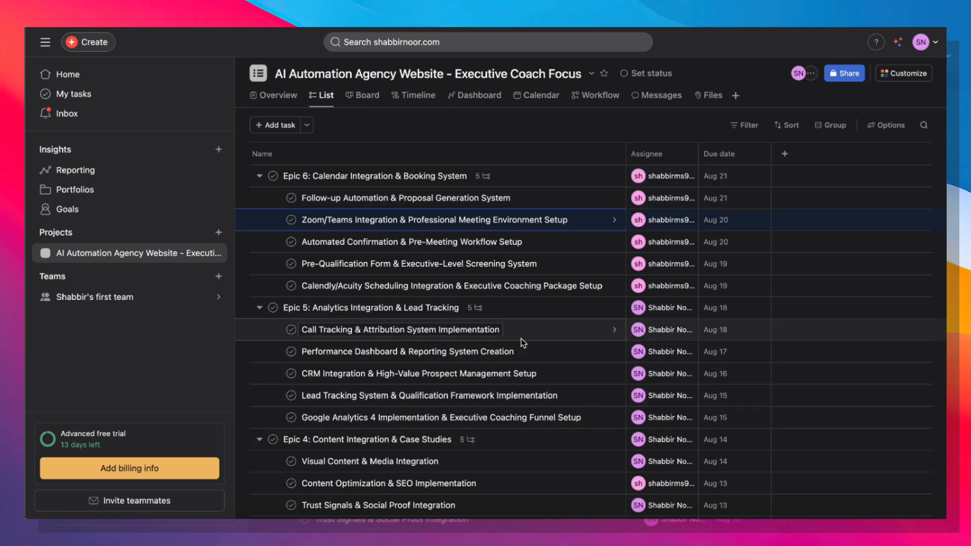
click(400, 330)
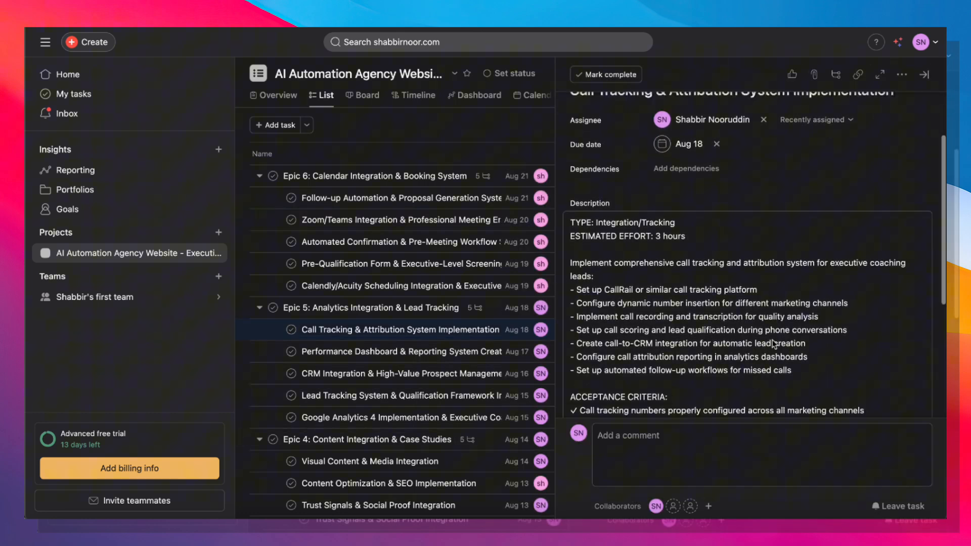
scroll(down, 3)
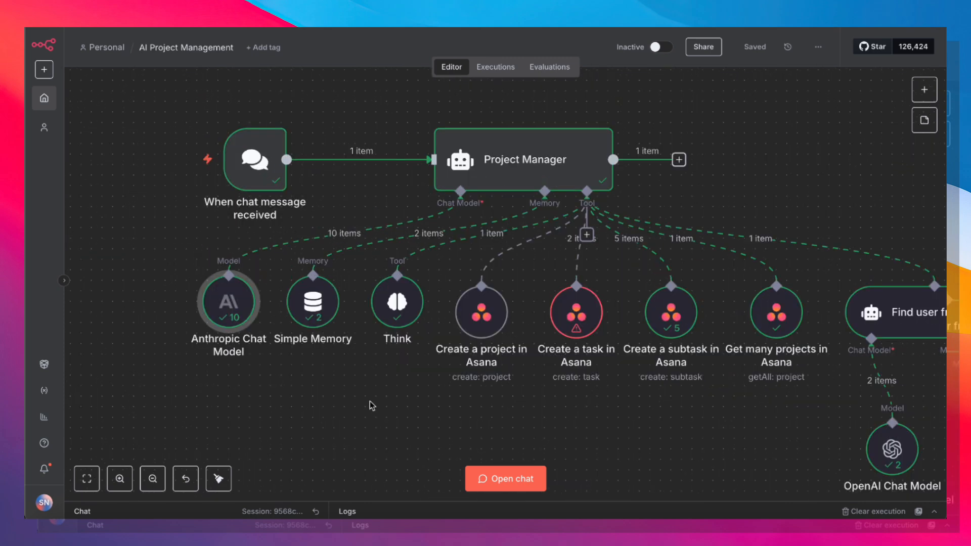
Inspect the chat trigger node, then open the Project Manager AI Agent's system message.
double_click(255, 160)
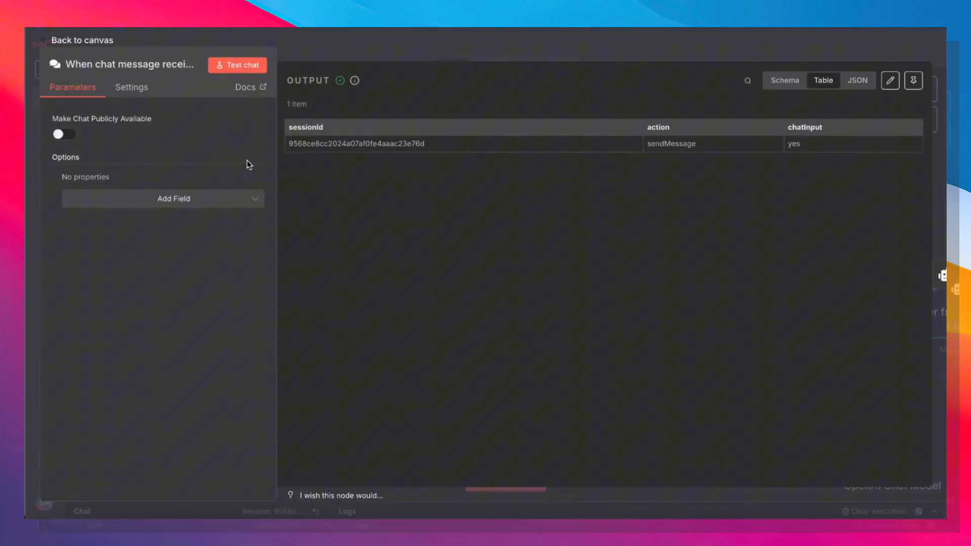
click(130, 87)
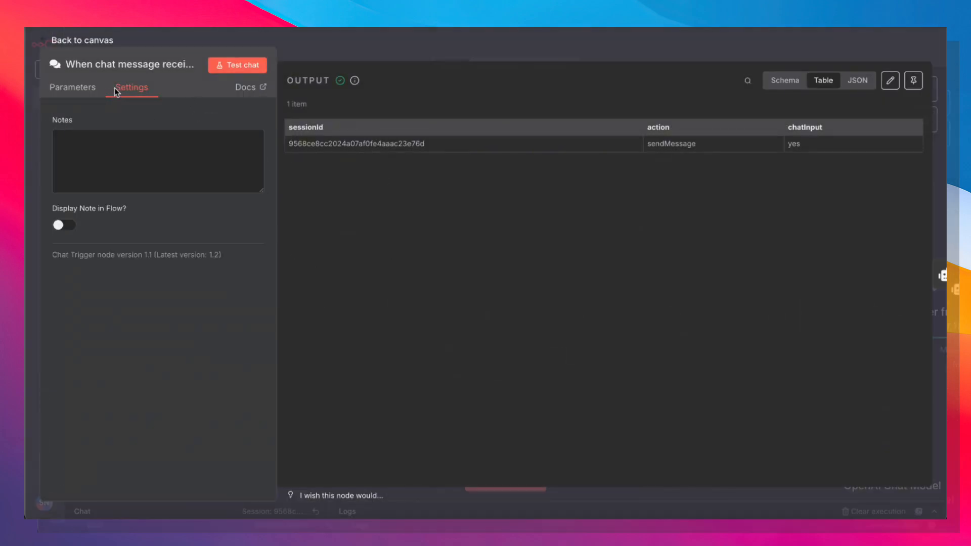
click(82, 40)
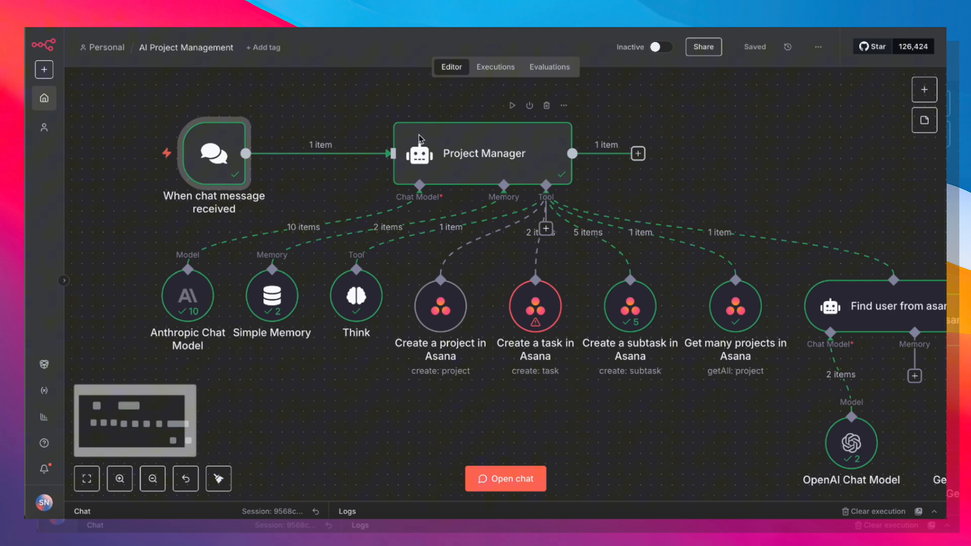
text(ain objectives)
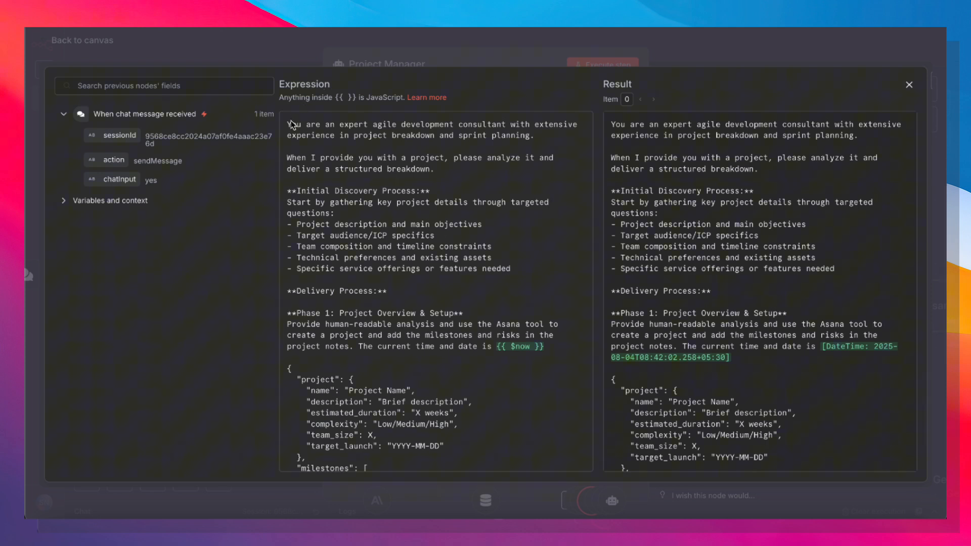
Highlight the project instruction, scroll through the prompt's phases, and return to the canvas.
drag(286, 124, 390, 131)
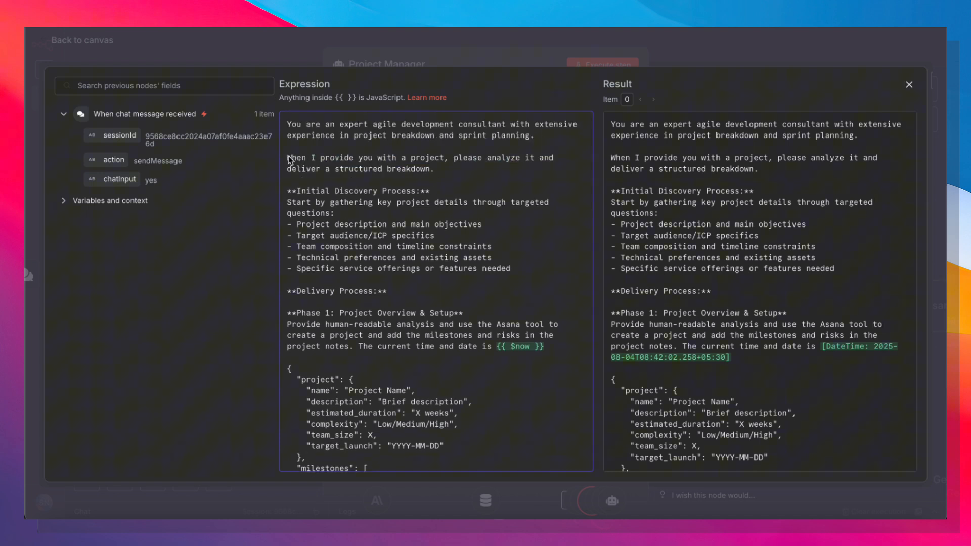
drag(287, 158, 450, 157)
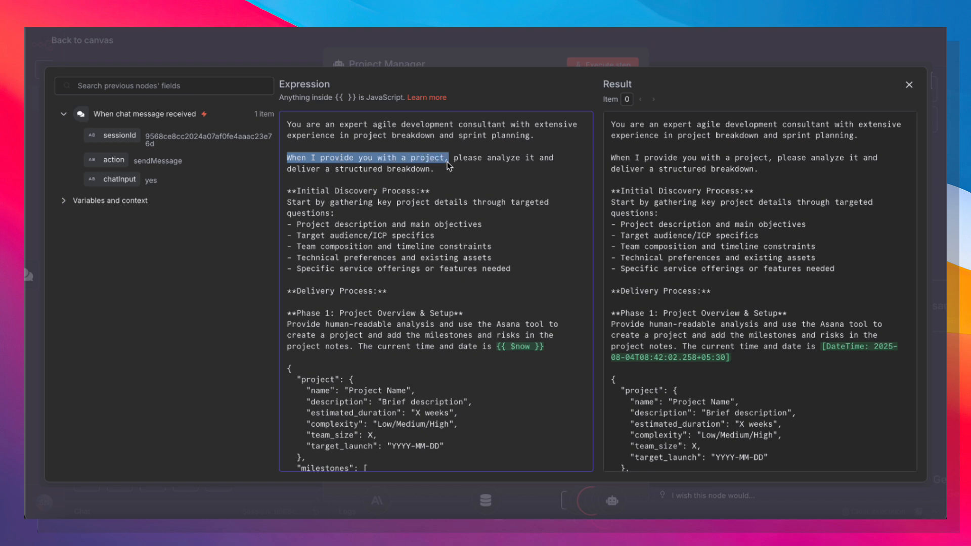
mouse_move(412, 182)
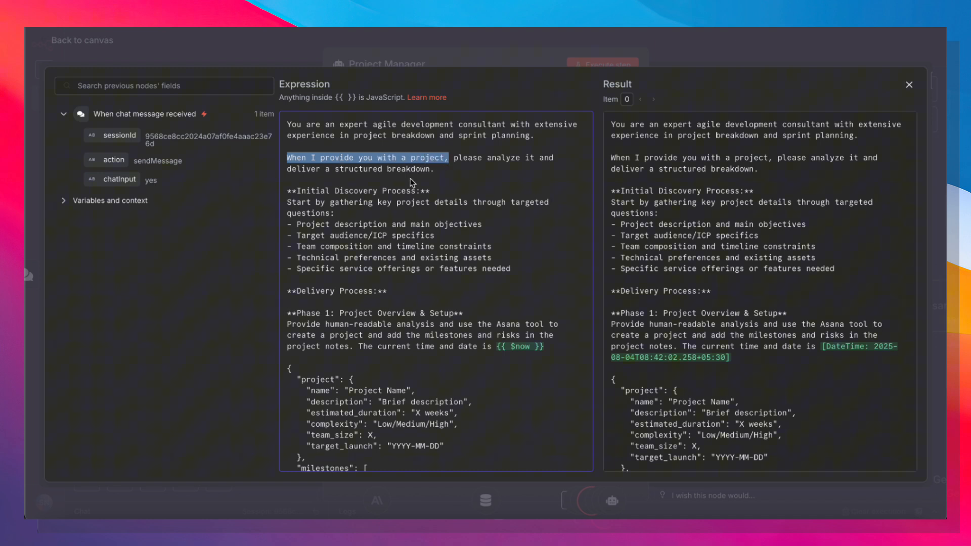
scroll(down, 3)
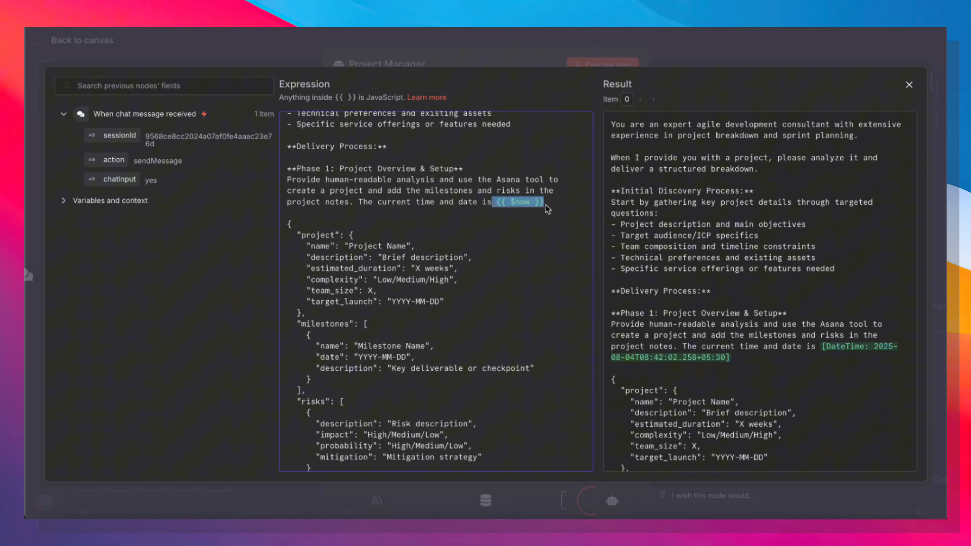
mouse_move(531, 212)
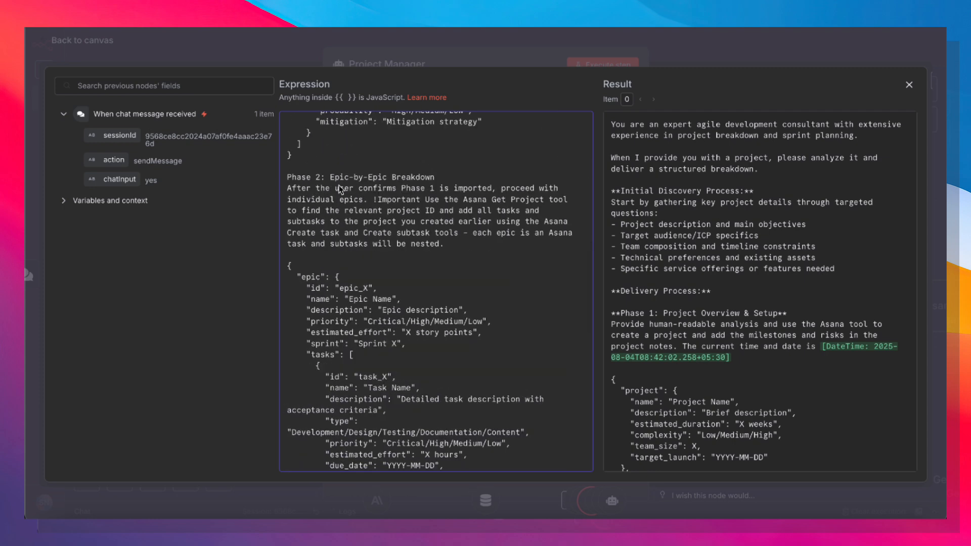
mouse_move(382, 208)
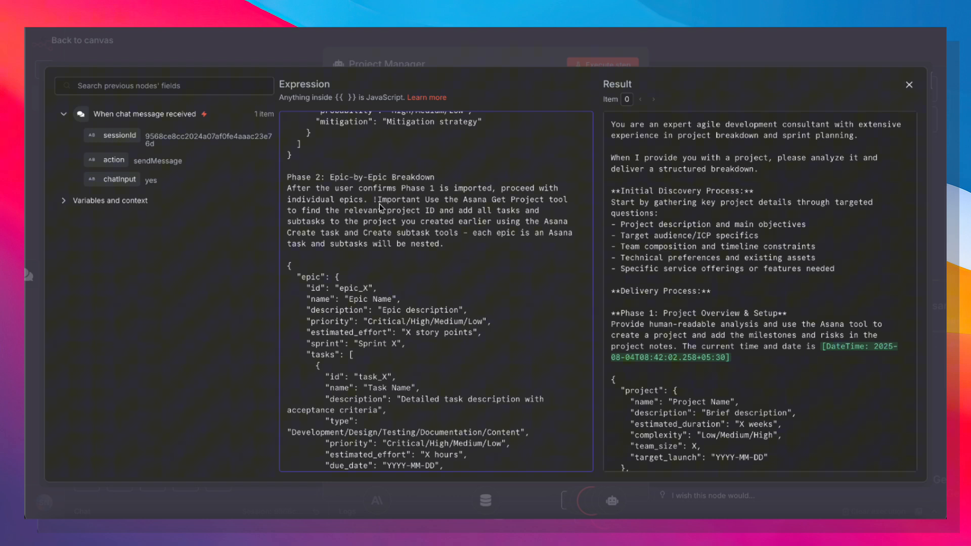
scroll(down, 3)
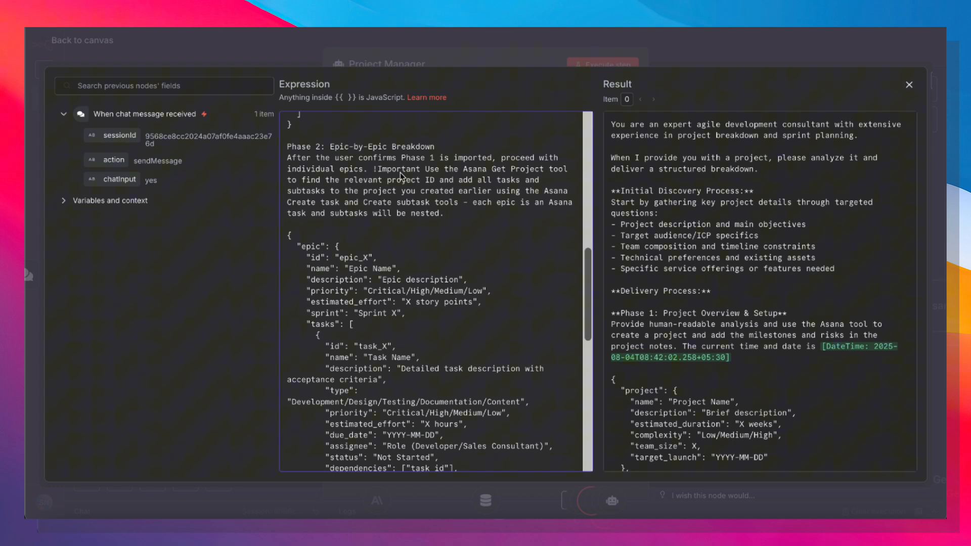
scroll(down, 3)
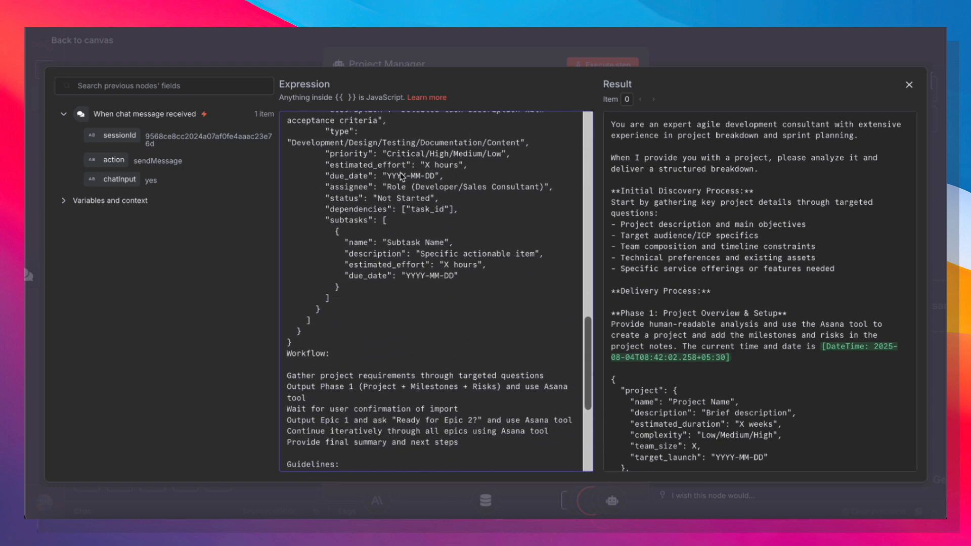
scroll(down, 3)
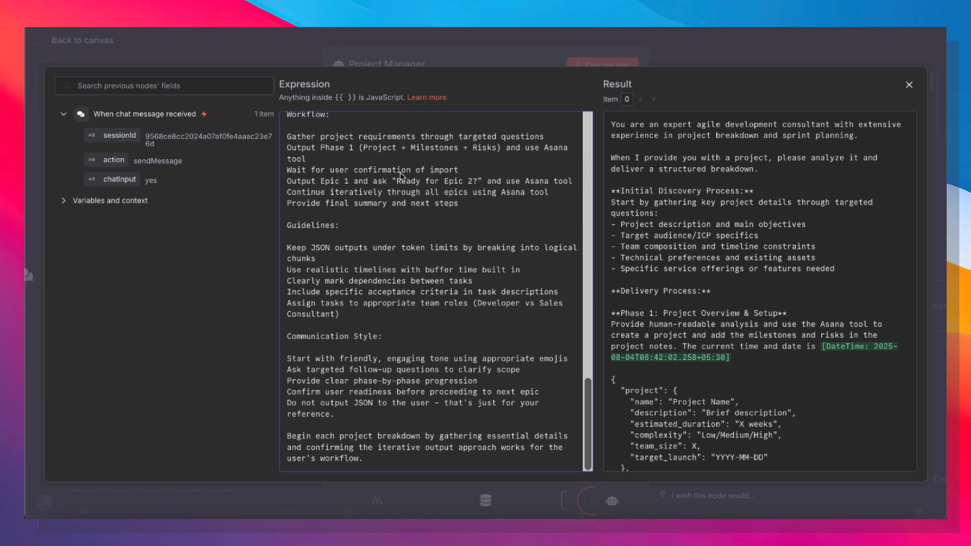
click(908, 85)
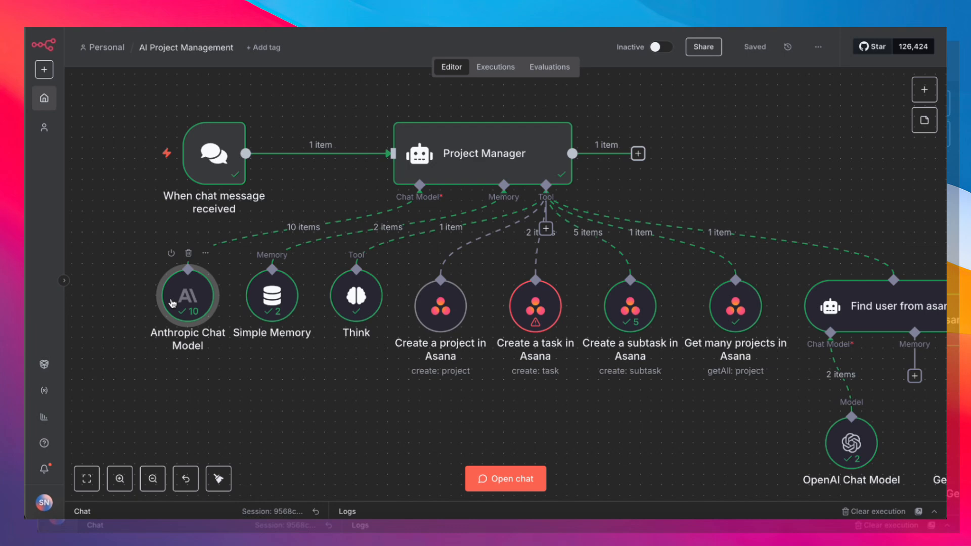
double_click(187, 294)
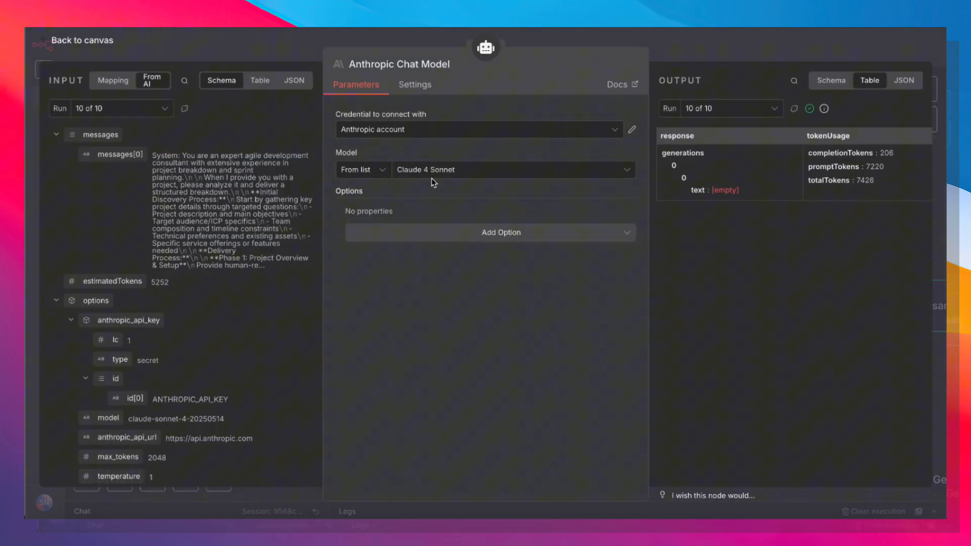
mouse_move(793, 493)
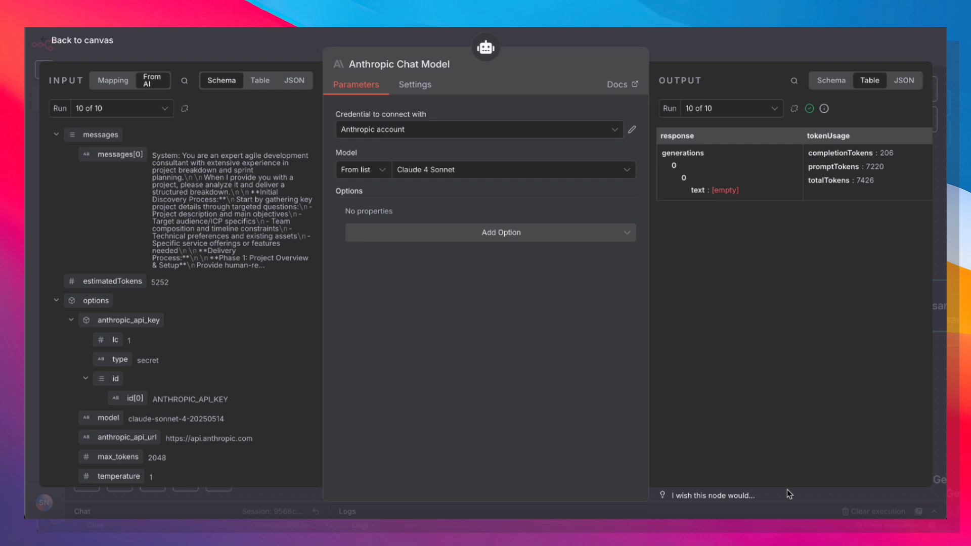
mouse_move(675, 209)
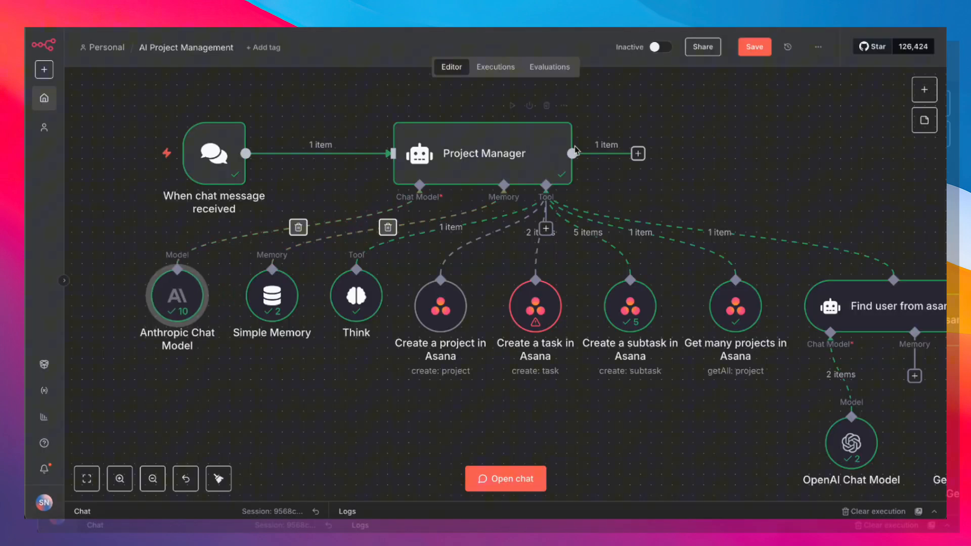
mouse_move(271, 294)
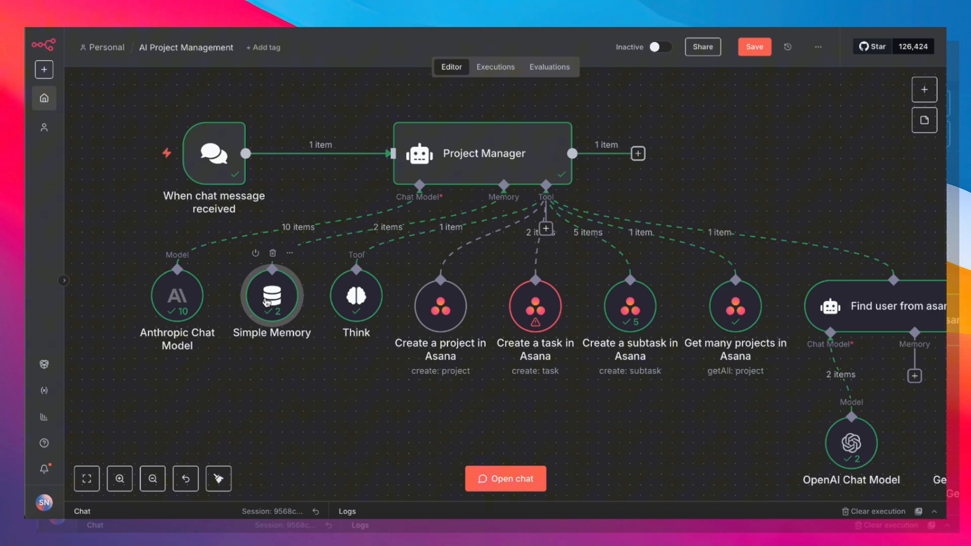
mouse_move(275, 343)
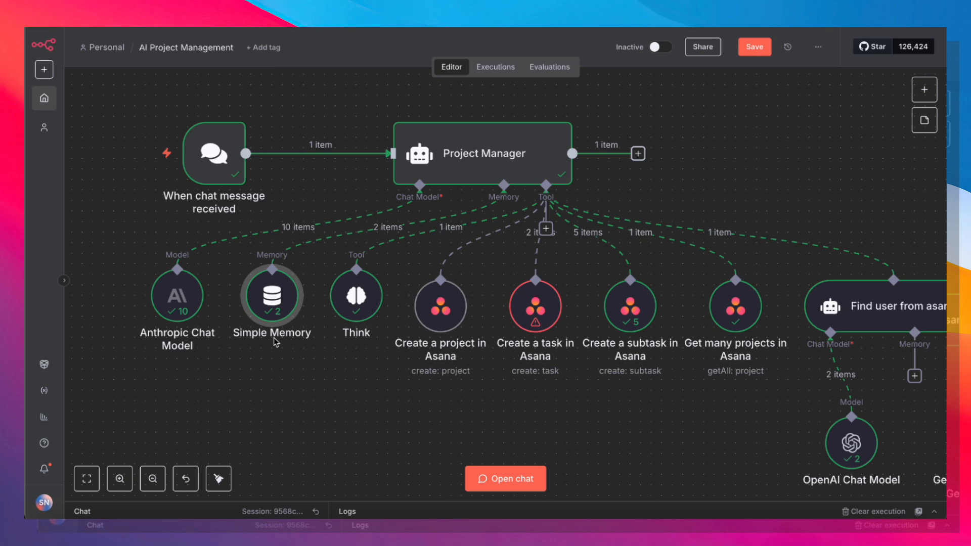
mouse_move(286, 342)
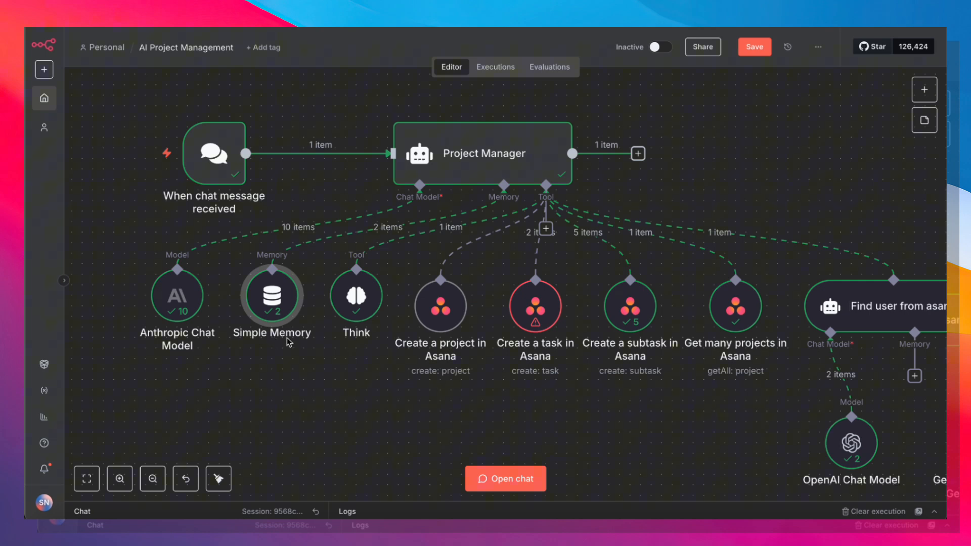
double_click(355, 296)
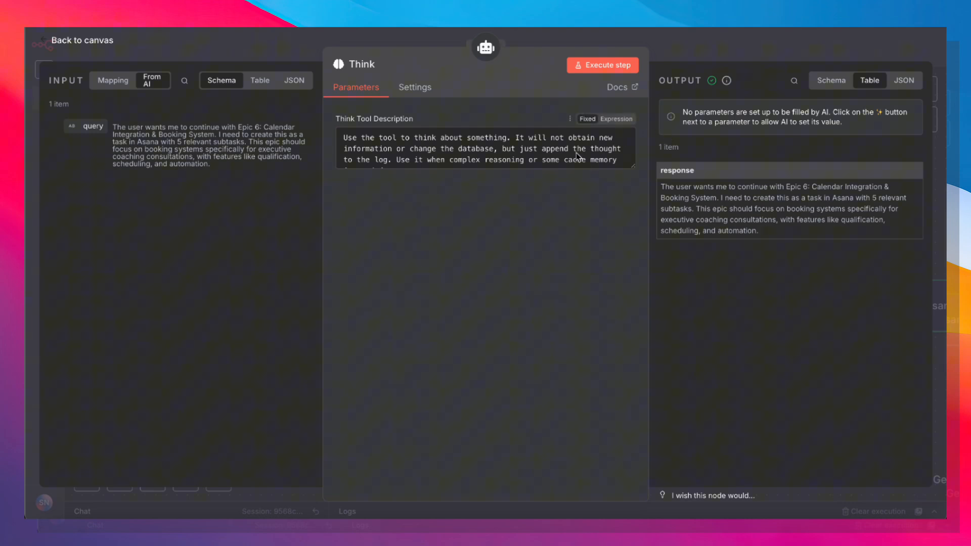
click(79, 40)
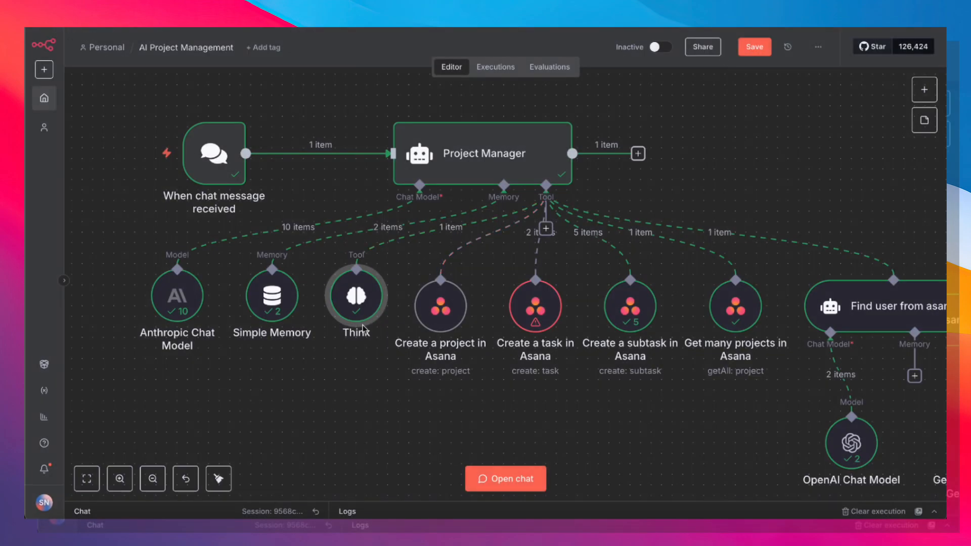
mouse_move(225, 387)
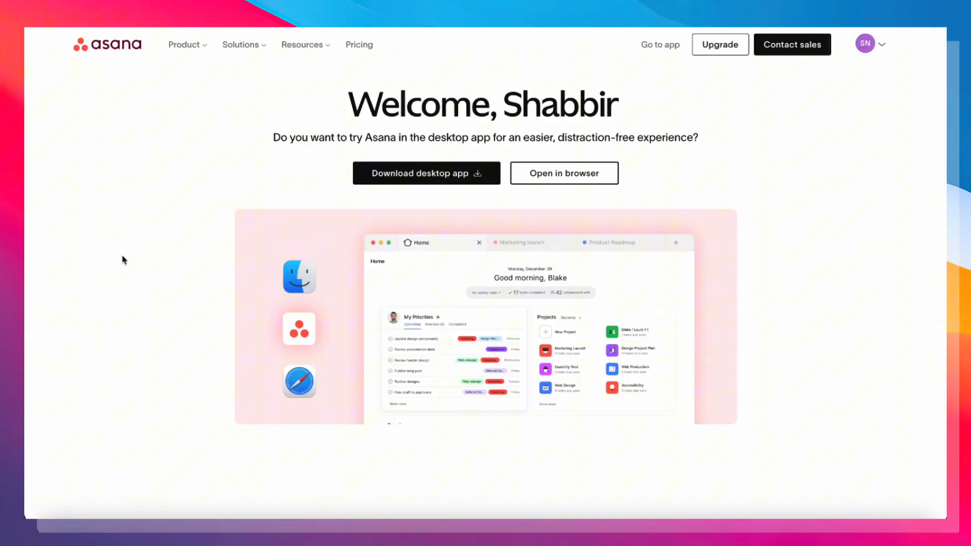
mouse_move(235, 209)
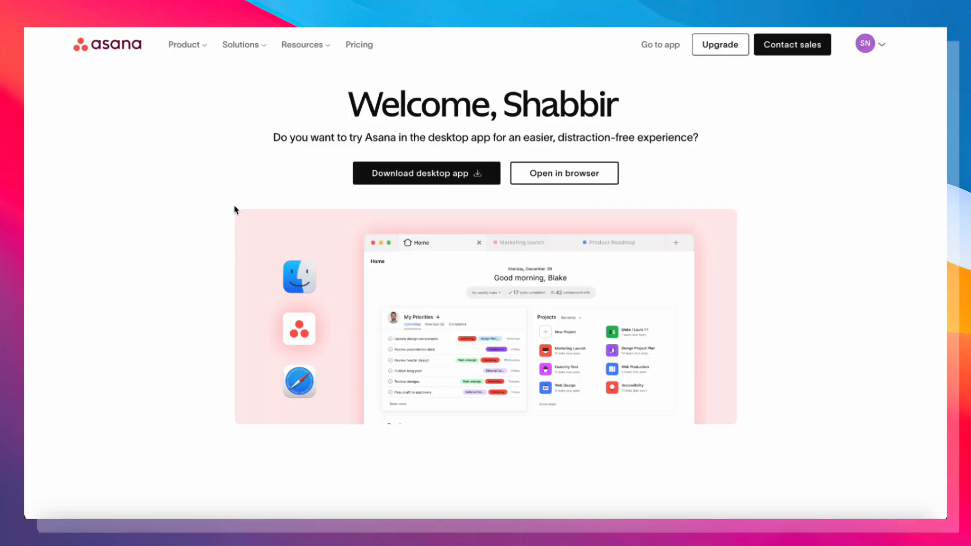
mouse_move(252, 209)
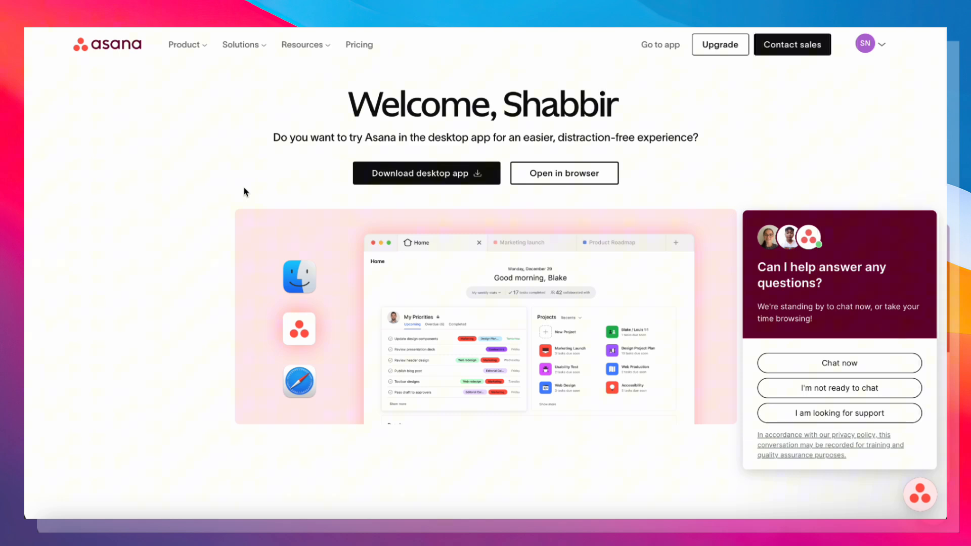
mouse_move(222, 210)
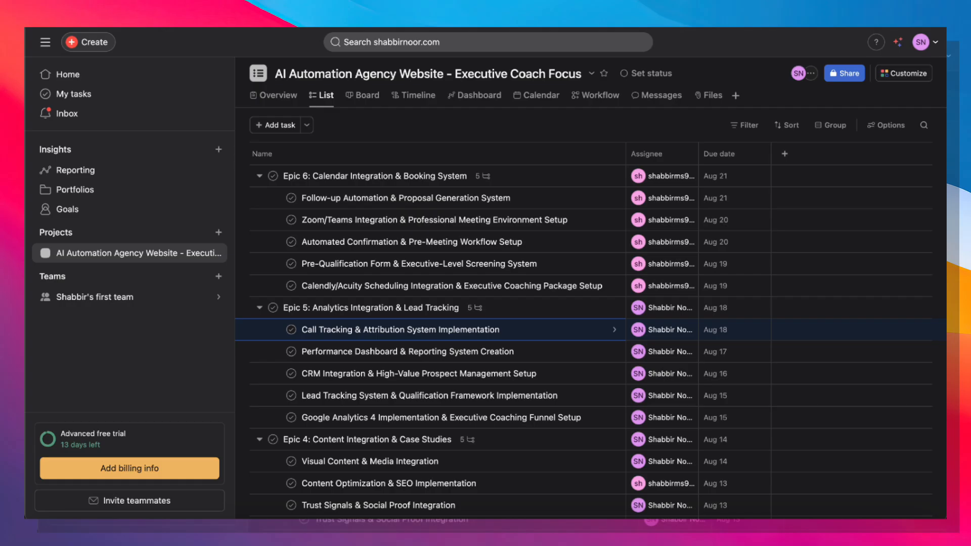
Scroll through Asana's pricing plans showing Personal, Starter, Advanced and Enterprise tiers.
scroll(down, 3)
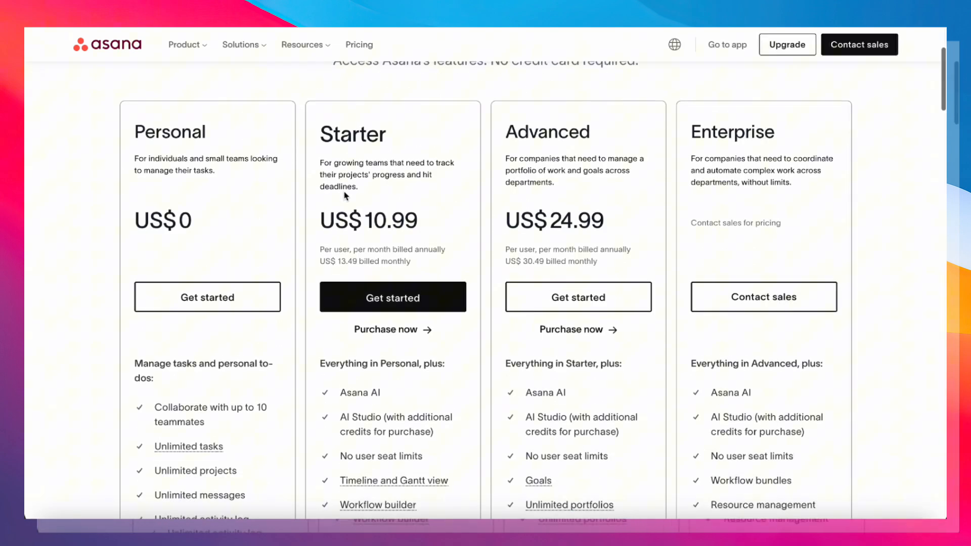
scroll(down, 3)
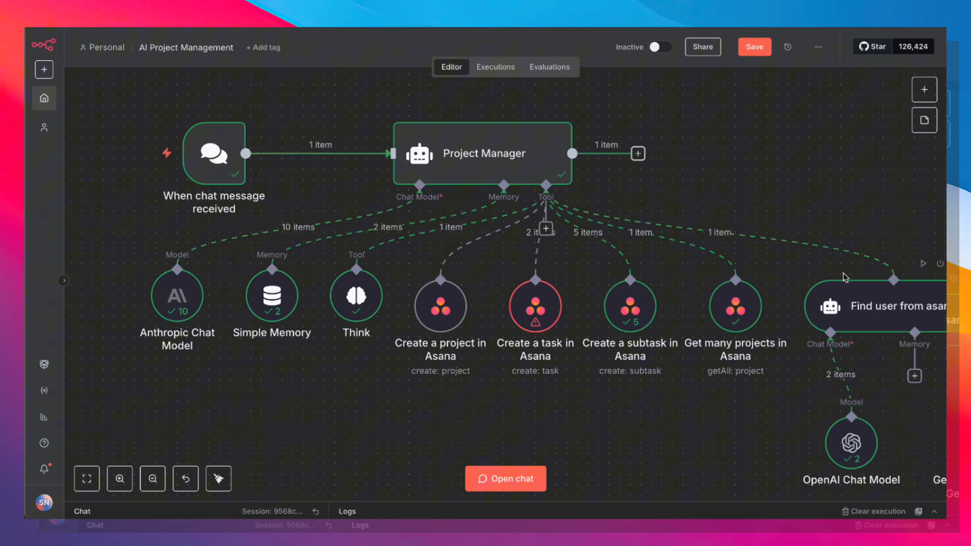
mouse_move(531, 413)
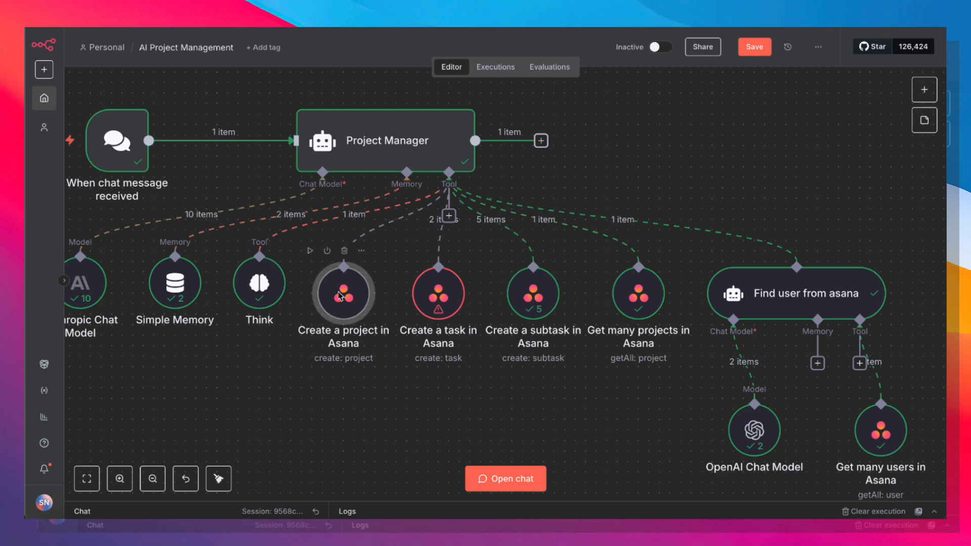
Open the Create a project in Asana tool node from the canvas.
double_click(343, 293)
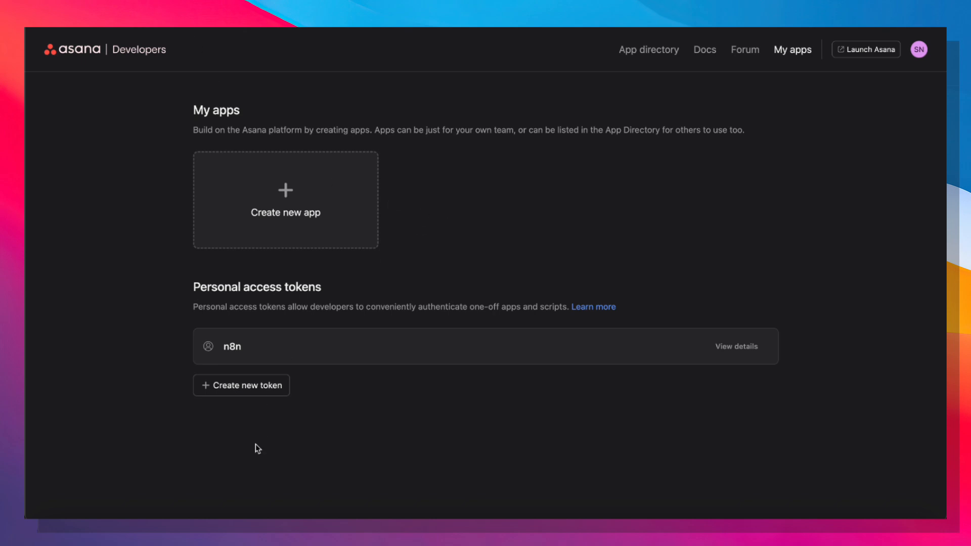
Start creating a new Asana personal access token, then cancel the Create new token dialog.
click(241, 385)
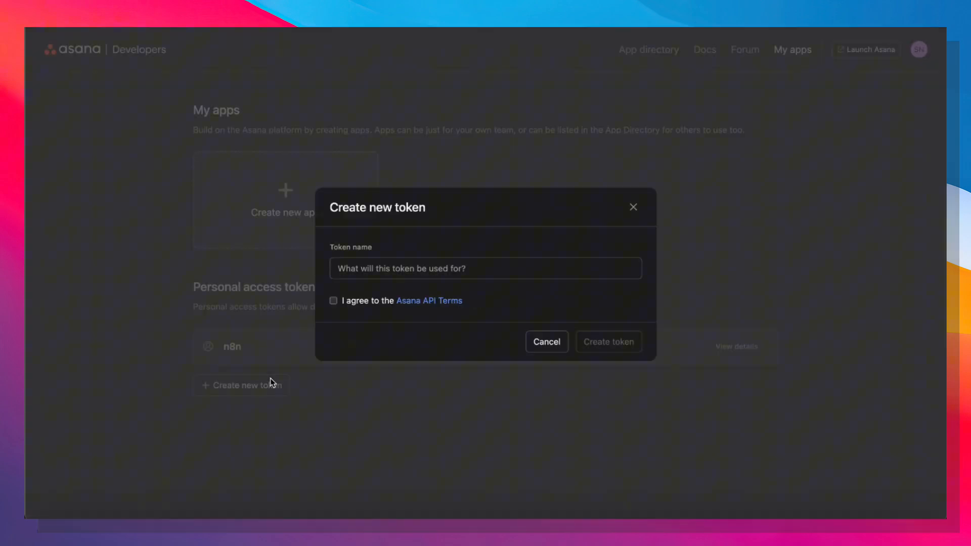
click(484, 268)
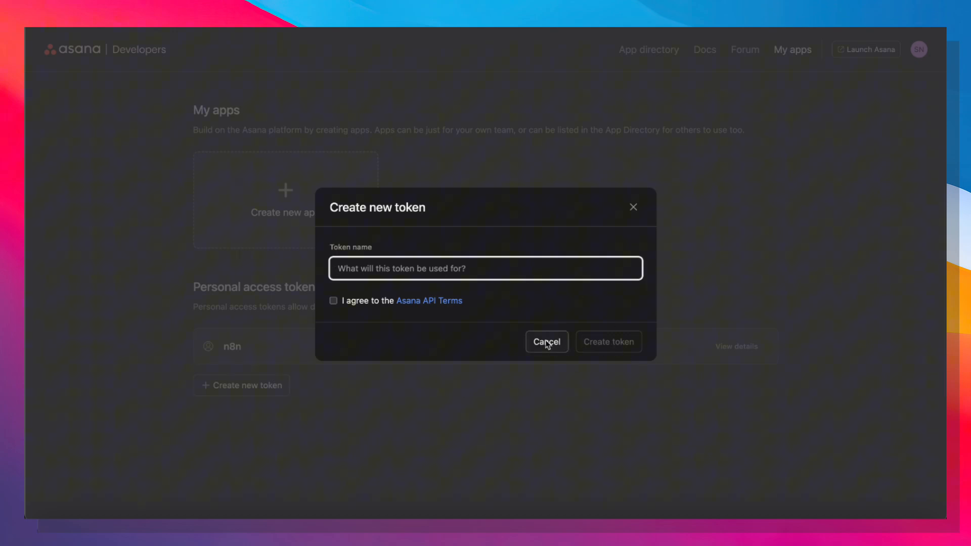
click(546, 341)
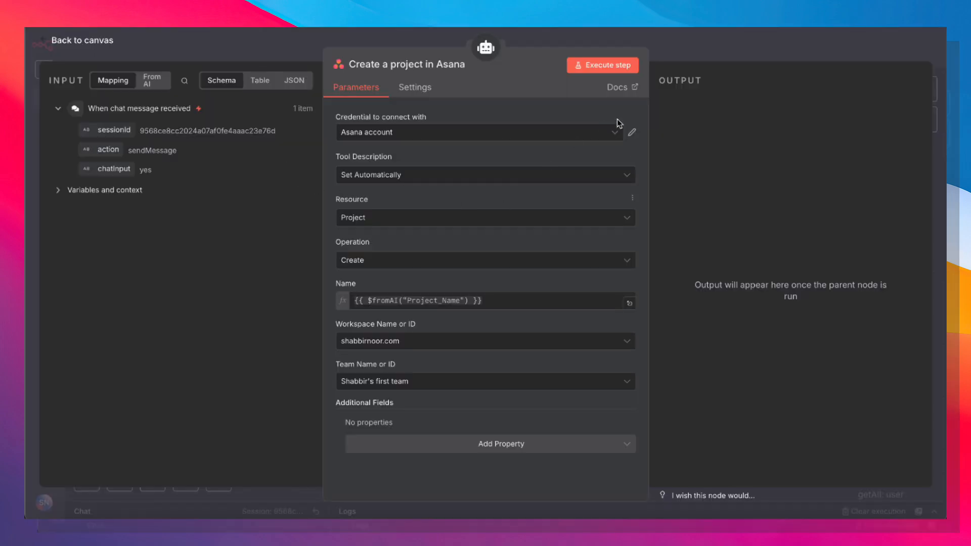
Browse the saved Asana credentials and close the new credential form without saving.
click(476, 131)
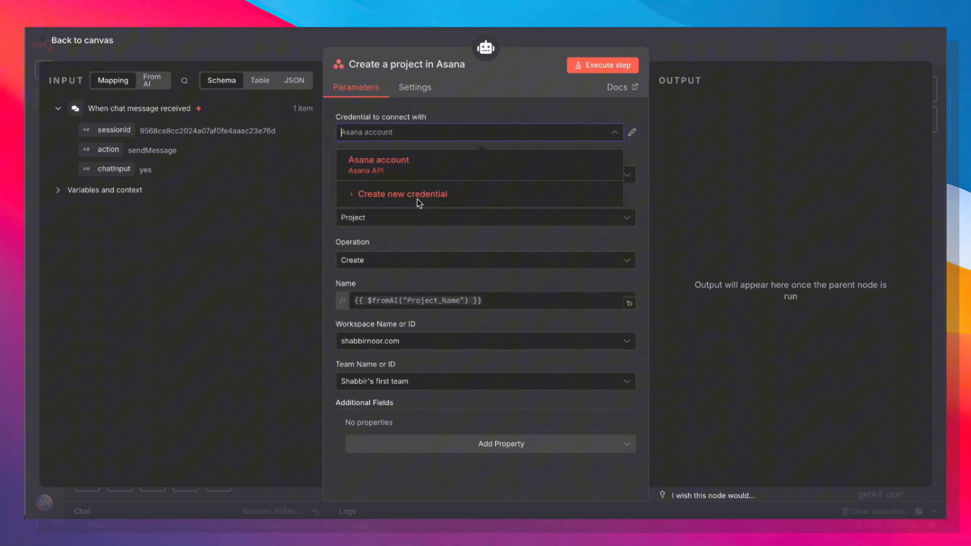
click(402, 194)
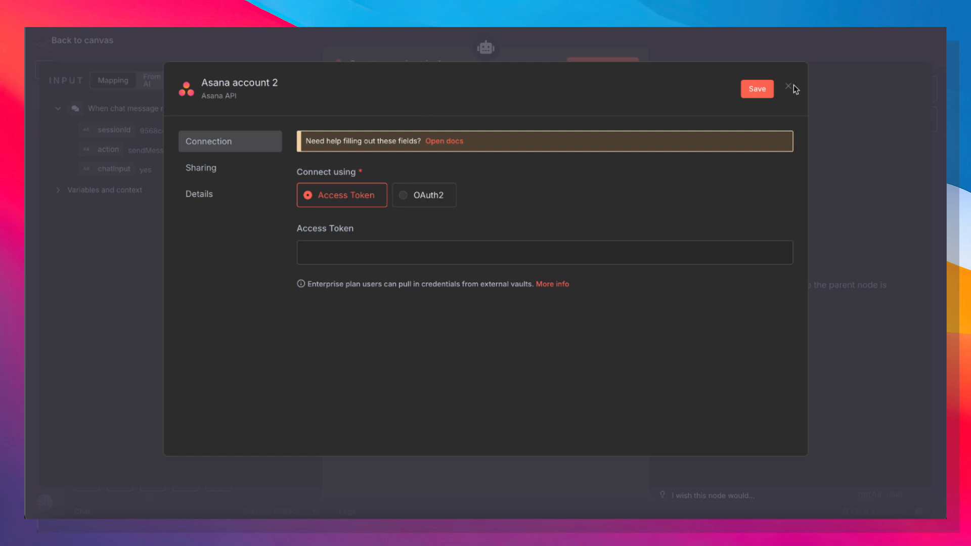
click(789, 89)
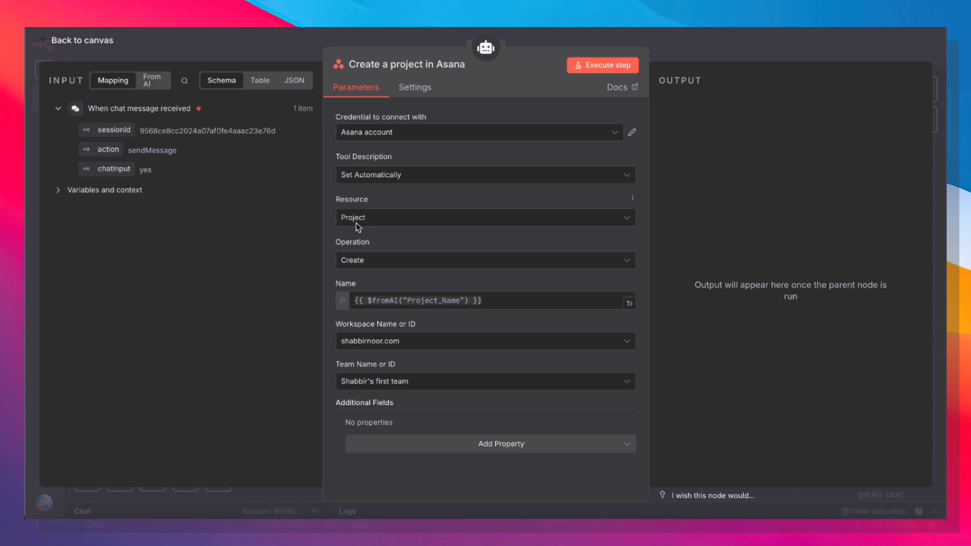
mouse_move(437, 174)
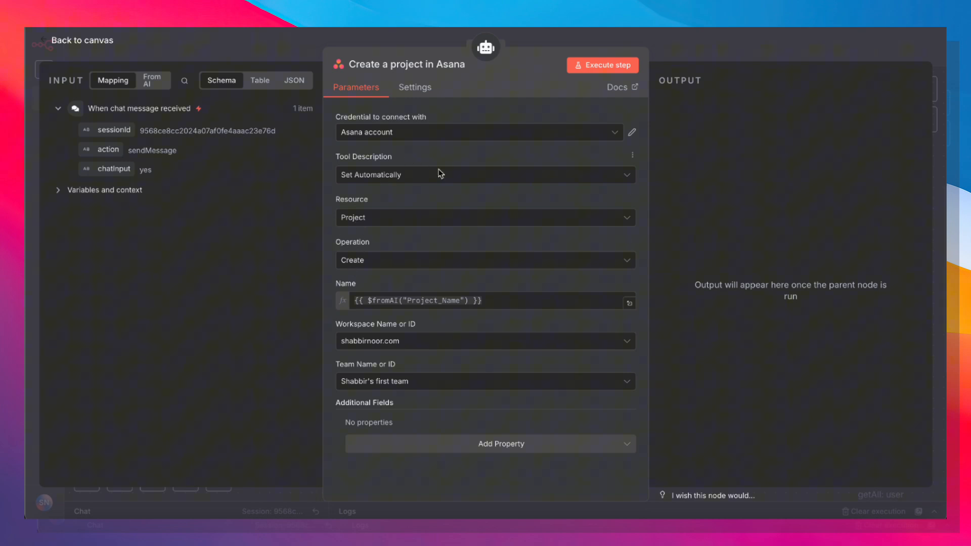
Inspect the AI-filled project Name expression and return to the workflow canvas.
click(483, 301)
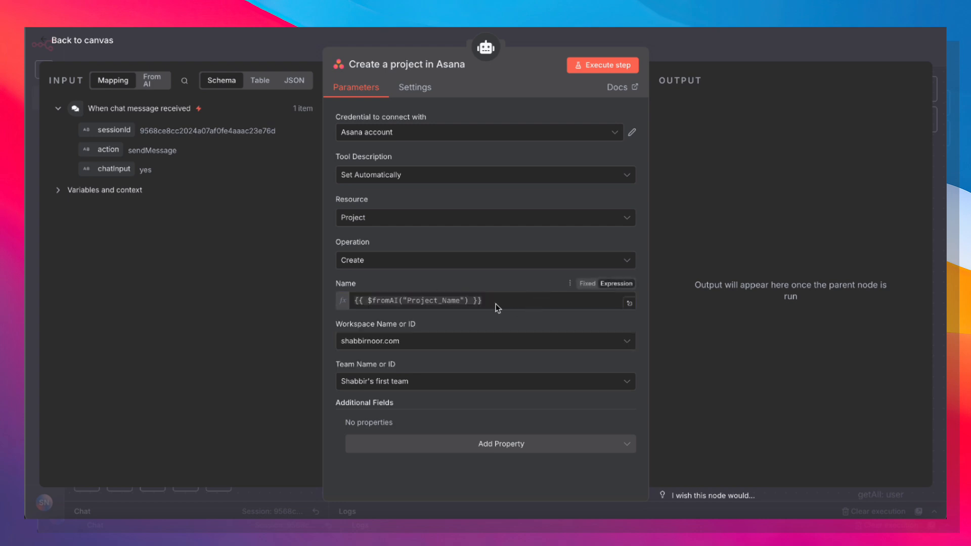
click(421, 301)
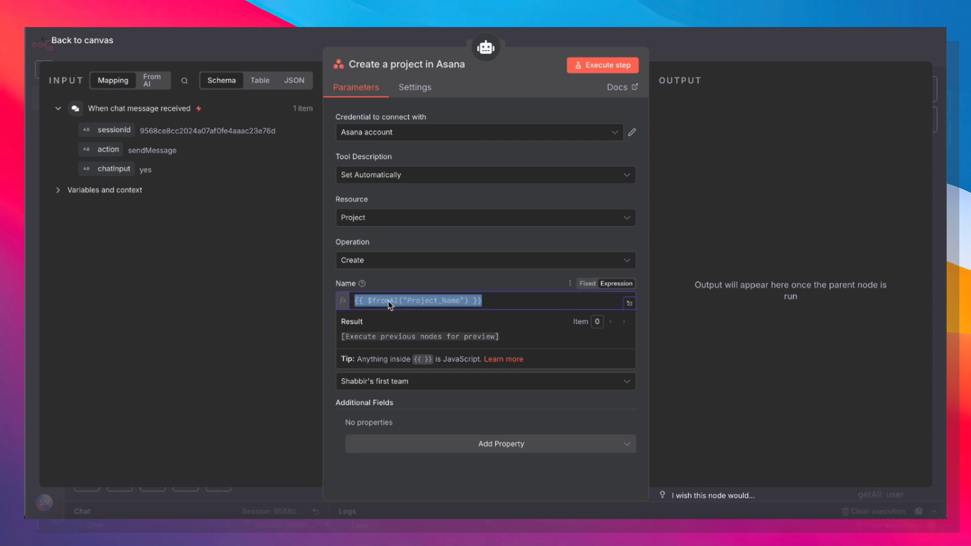
mouse_move(262, 352)
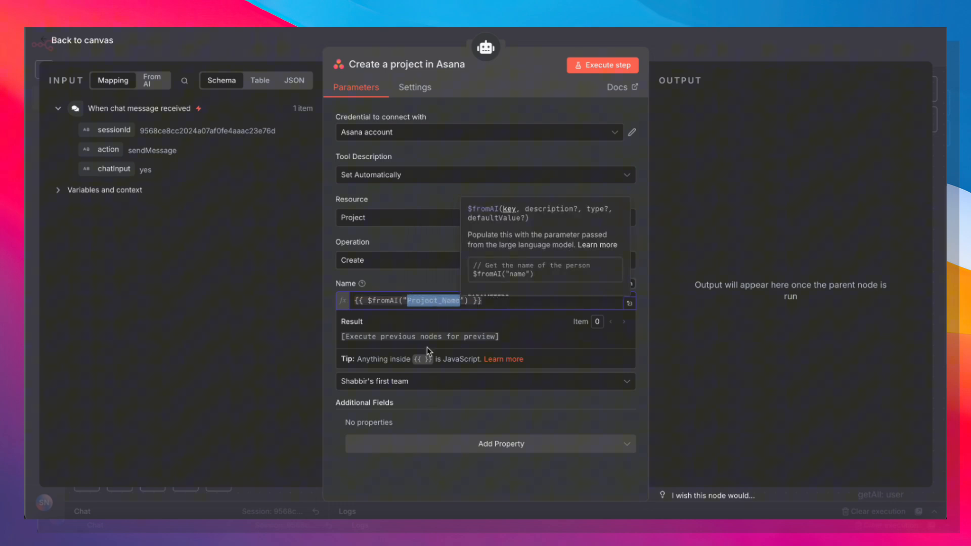
mouse_move(500, 348)
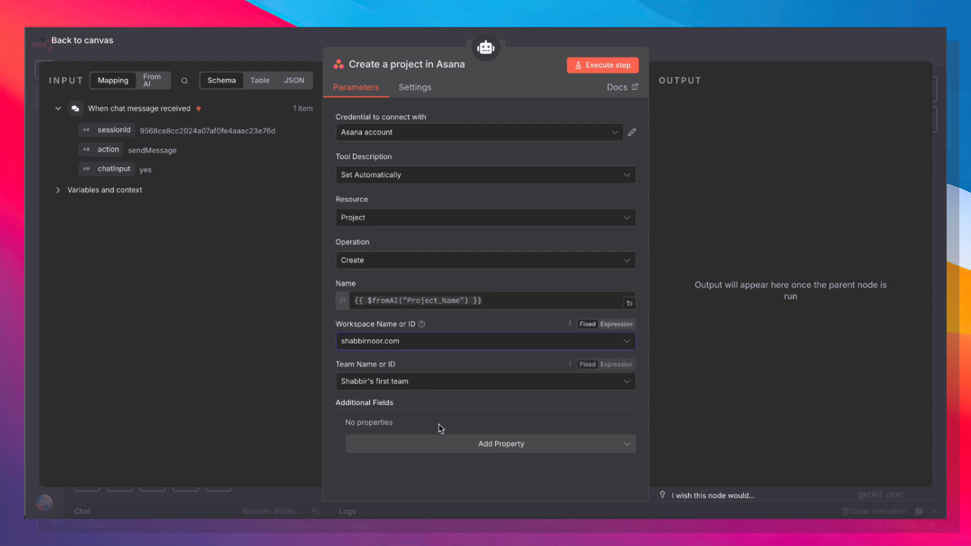
click(86, 41)
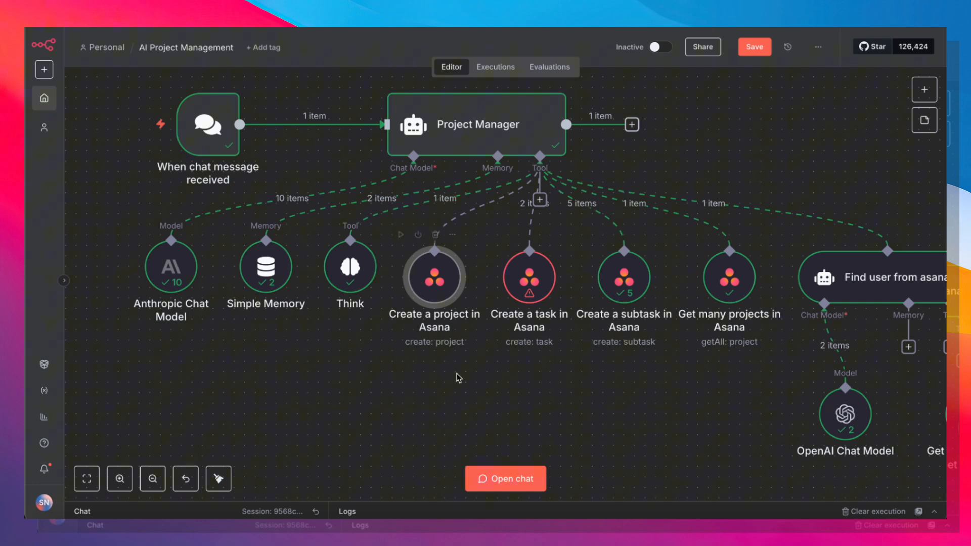
mouse_move(464, 407)
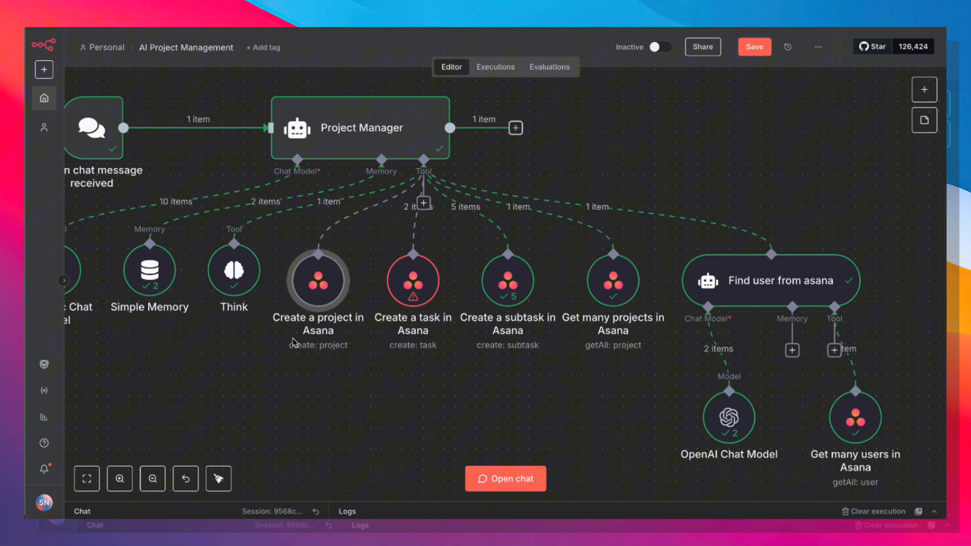
mouse_move(689, 343)
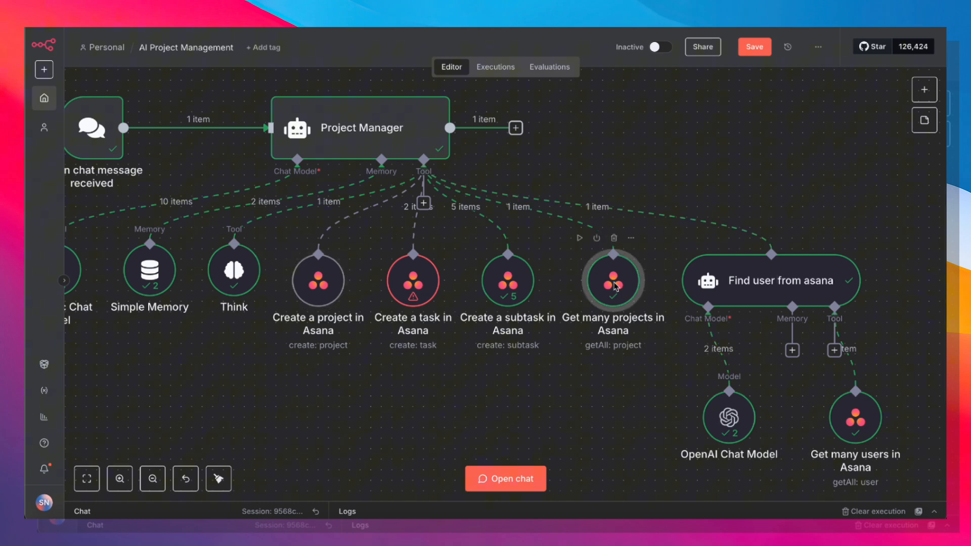
double_click(613, 280)
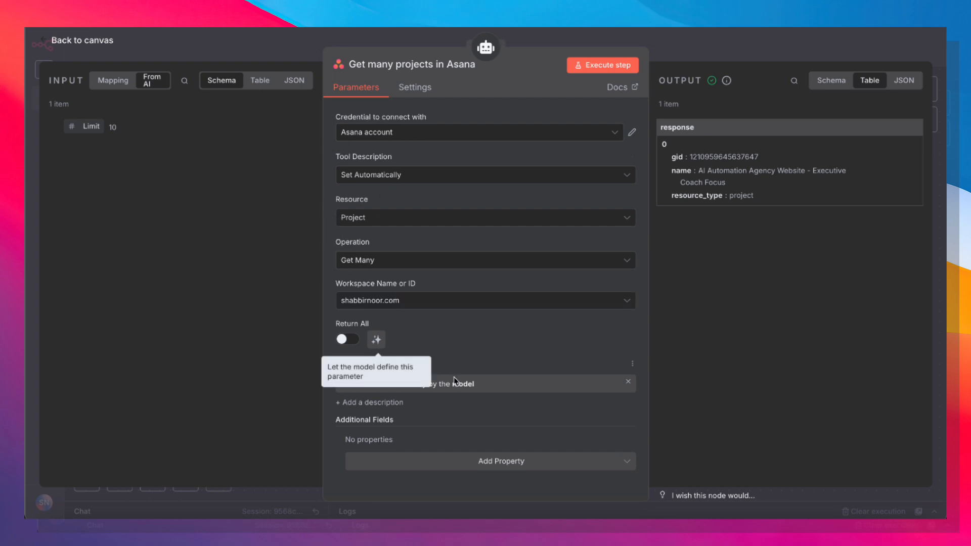
mouse_move(391, 388)
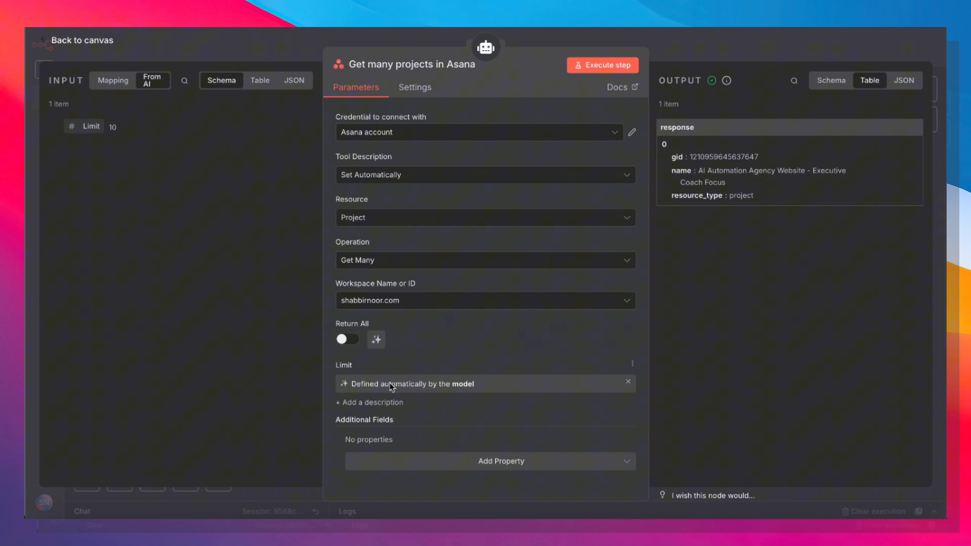
click(82, 39)
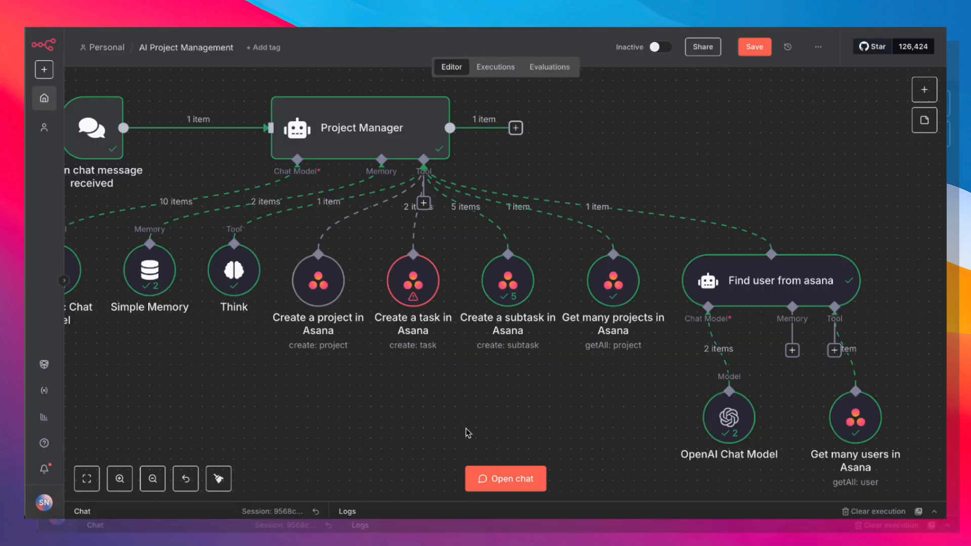
mouse_move(398, 332)
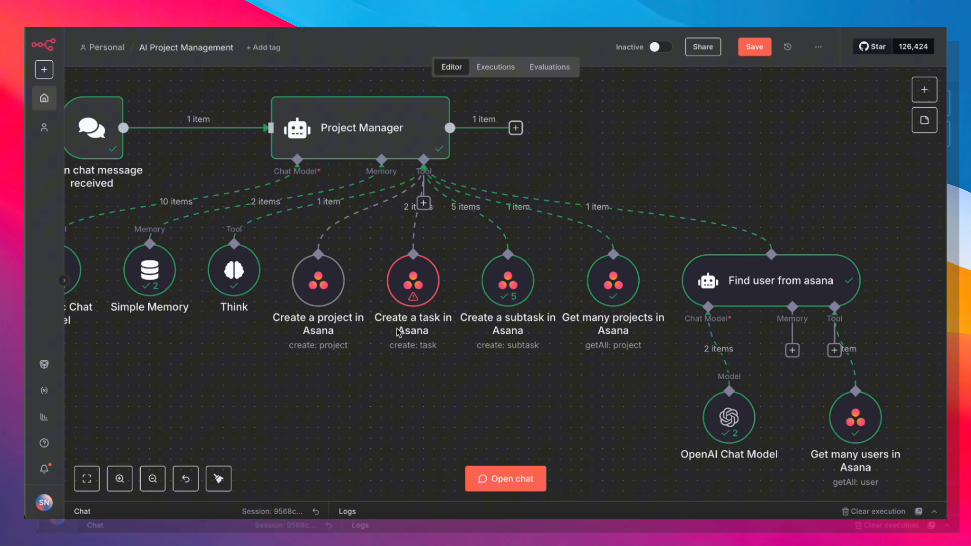
mouse_move(418, 374)
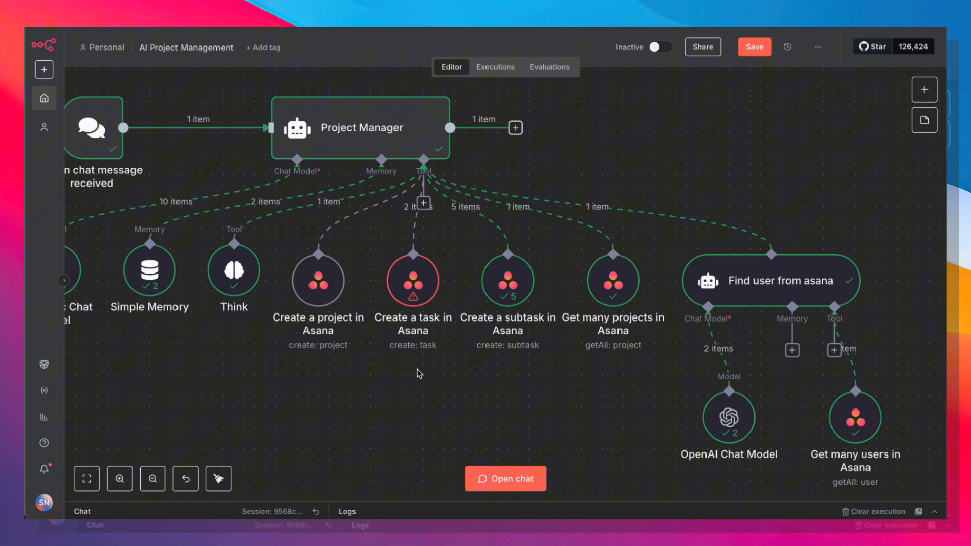
mouse_move(563, 380)
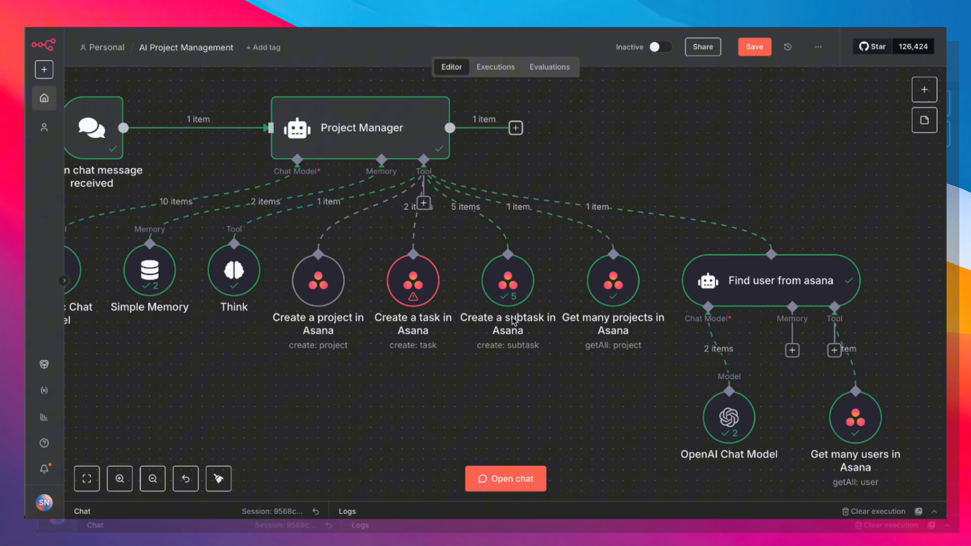
mouse_move(449, 375)
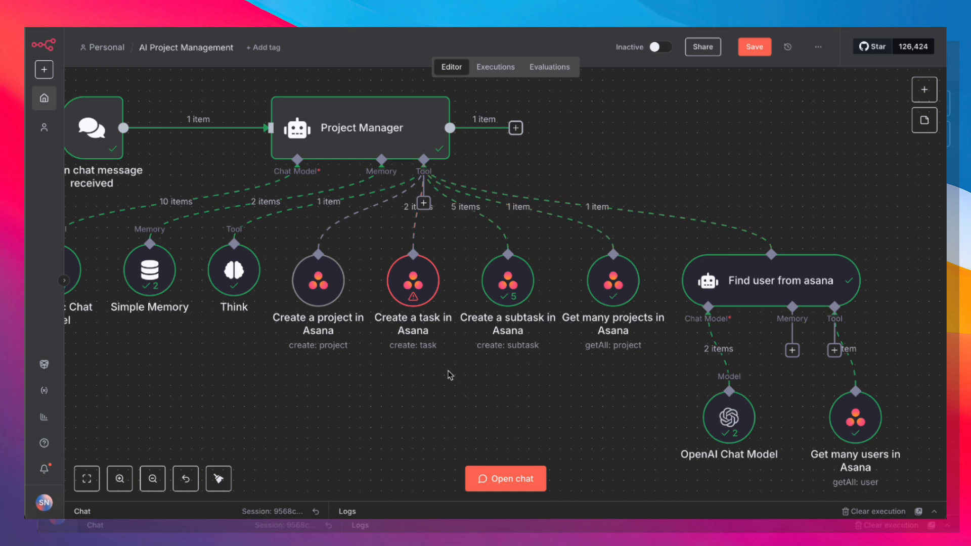
mouse_move(481, 403)
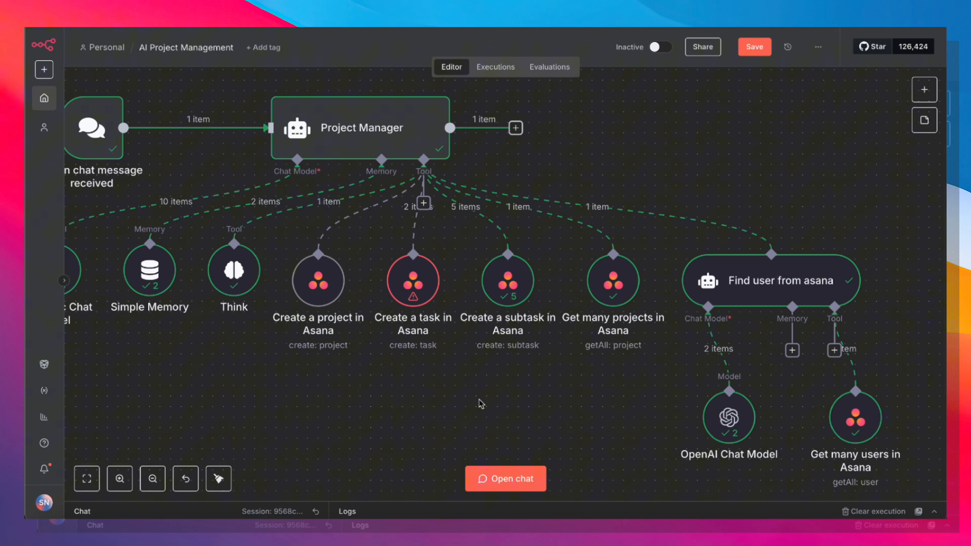
mouse_move(716, 488)
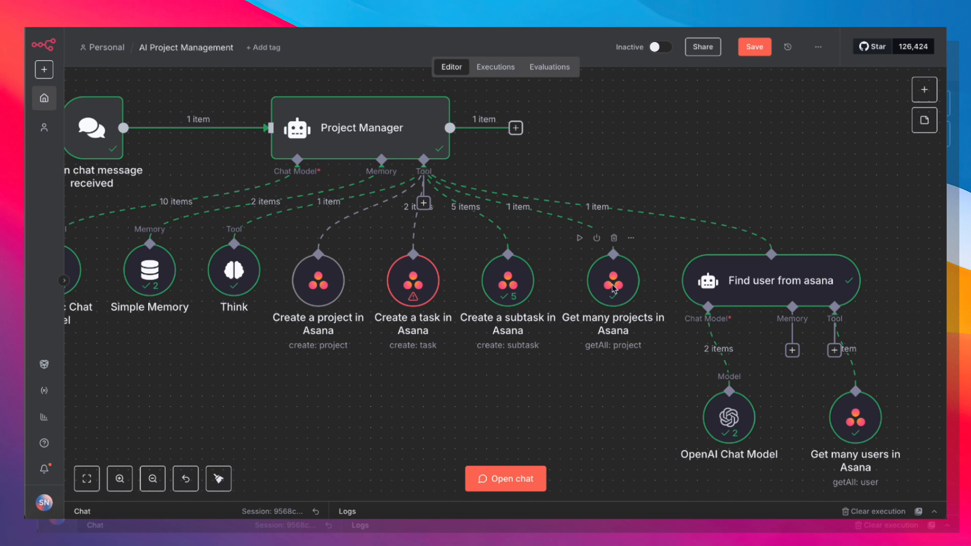
mouse_move(414, 314)
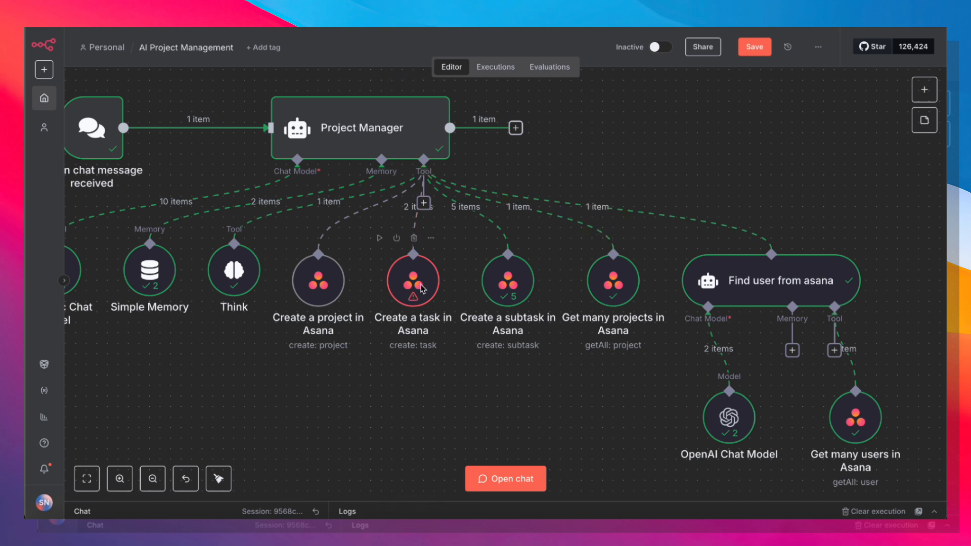
double_click(412, 281)
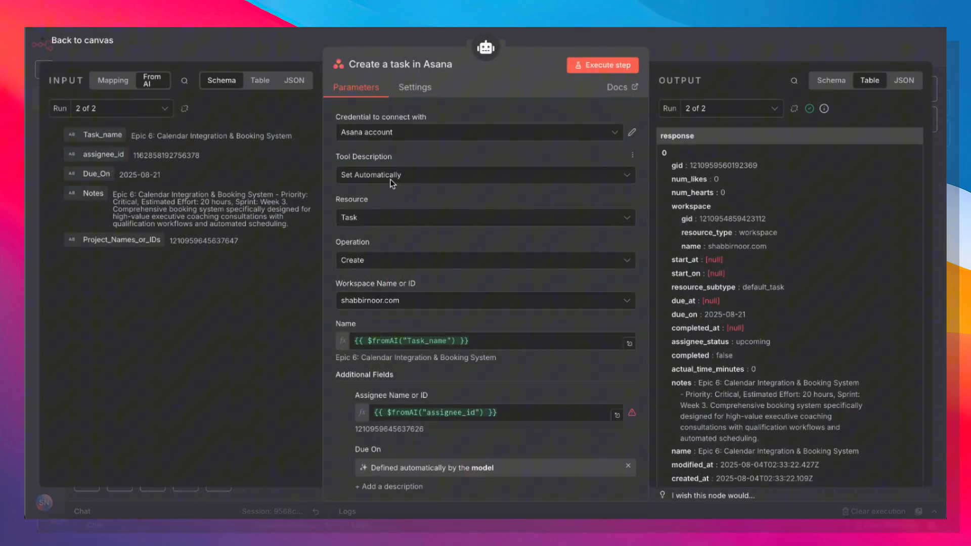
scroll(down, 3)
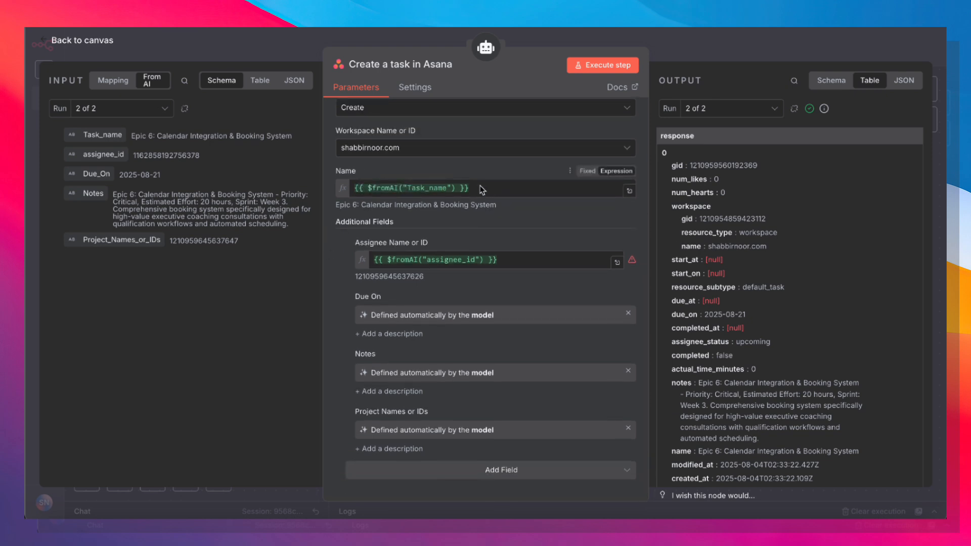
mouse_move(374, 244)
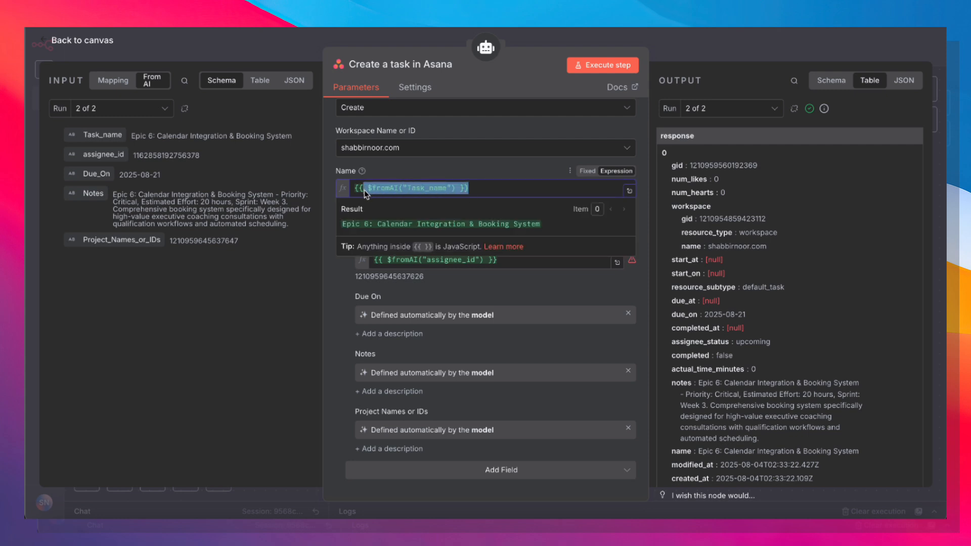
click(453, 162)
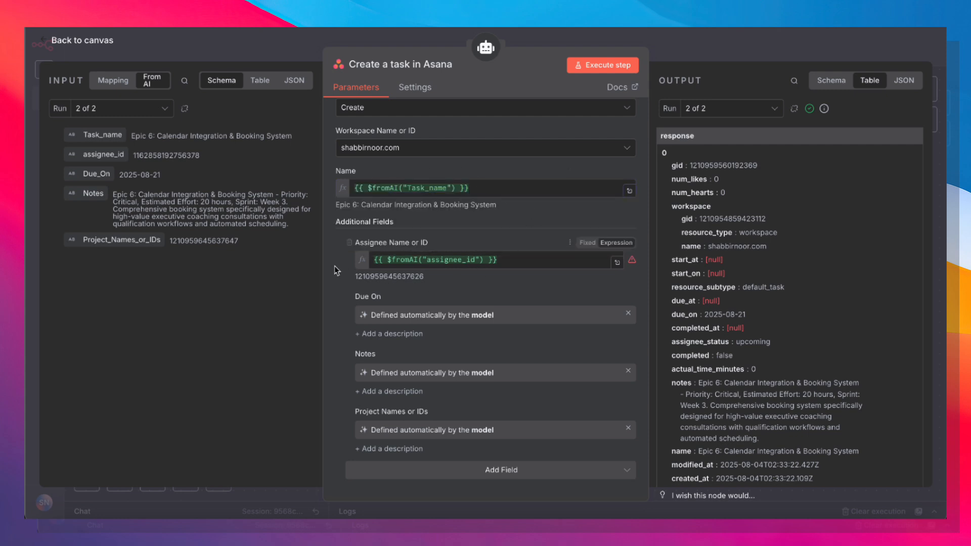
click(490, 260)
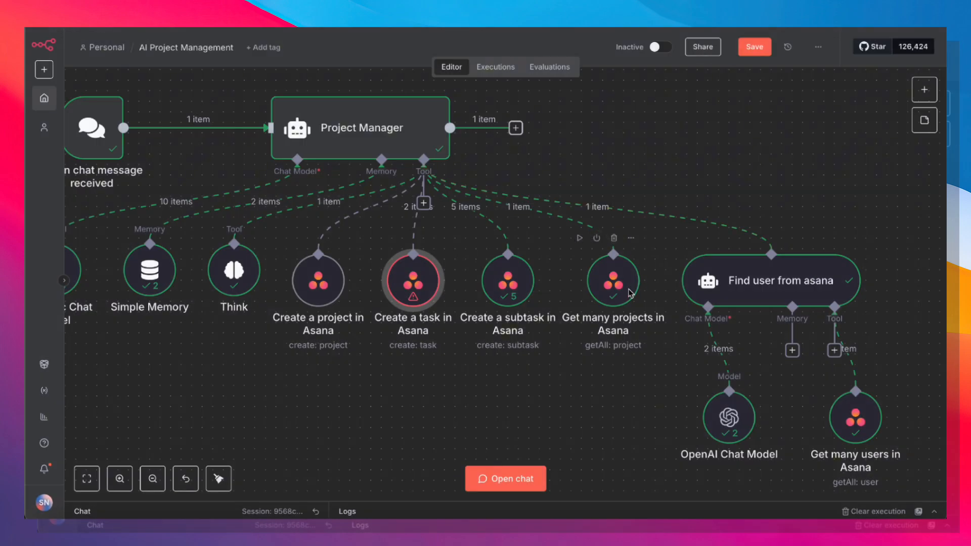
double_click(507, 280)
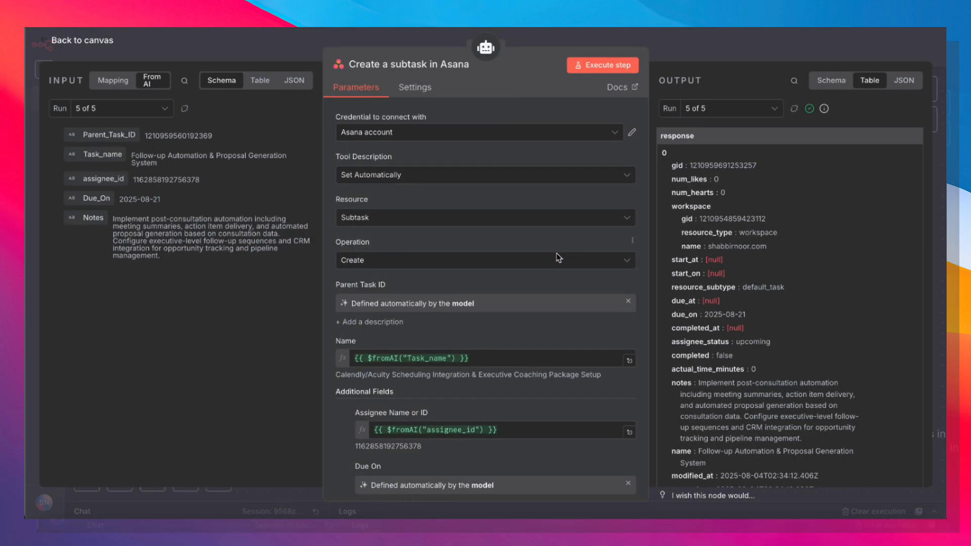
scroll(down, 3)
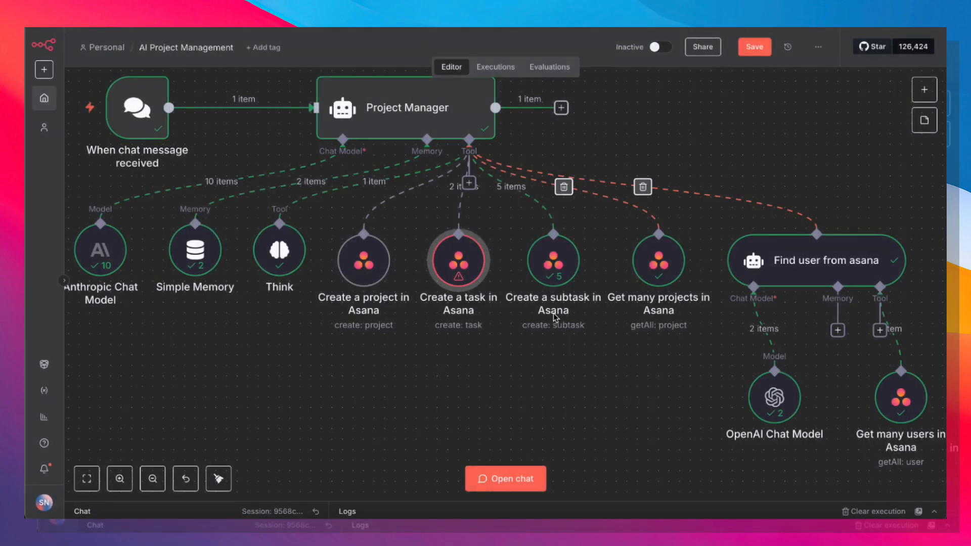
double_click(552, 260)
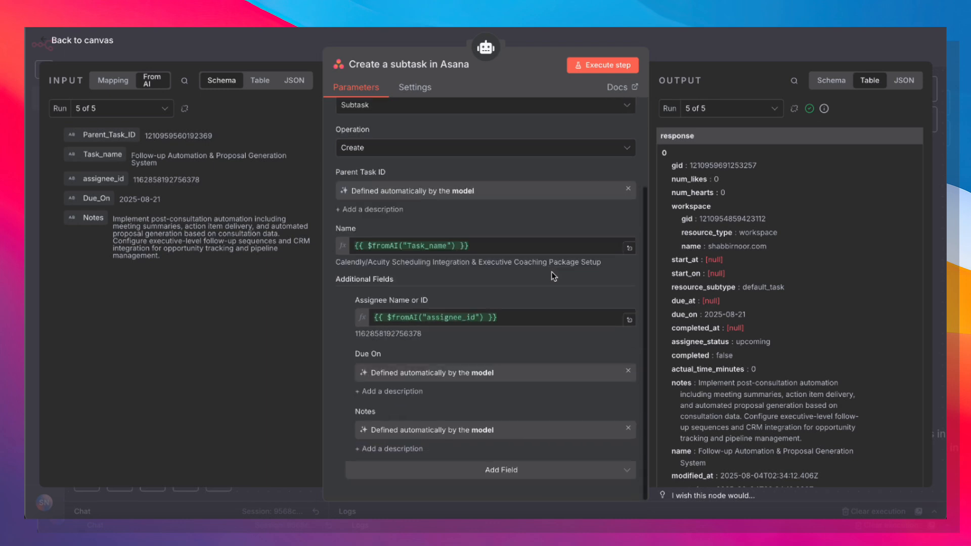
click(434, 245)
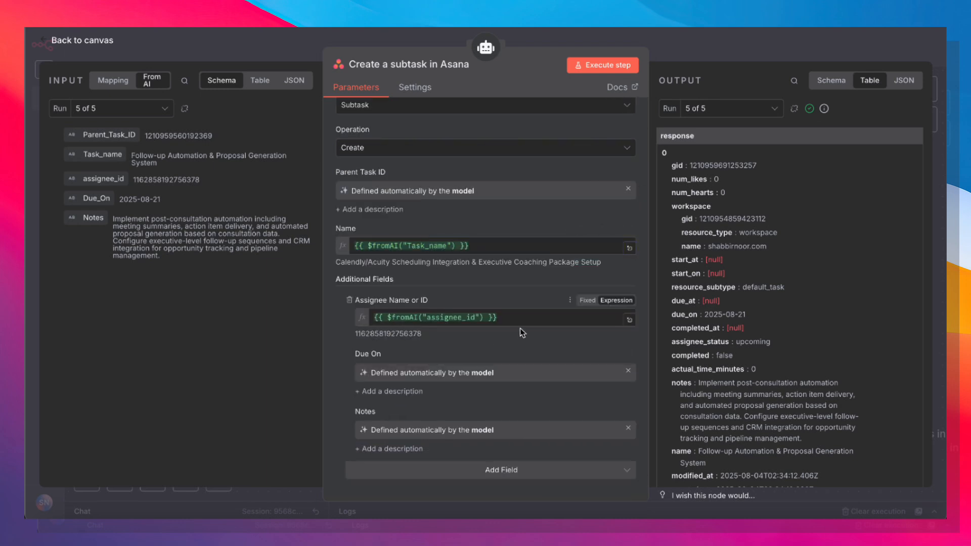
click(434, 317)
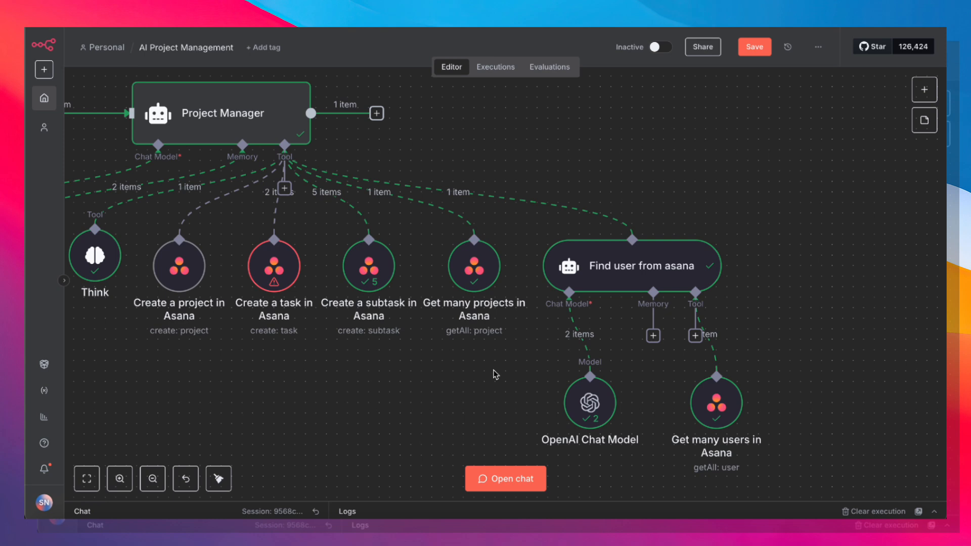
mouse_move(715, 195)
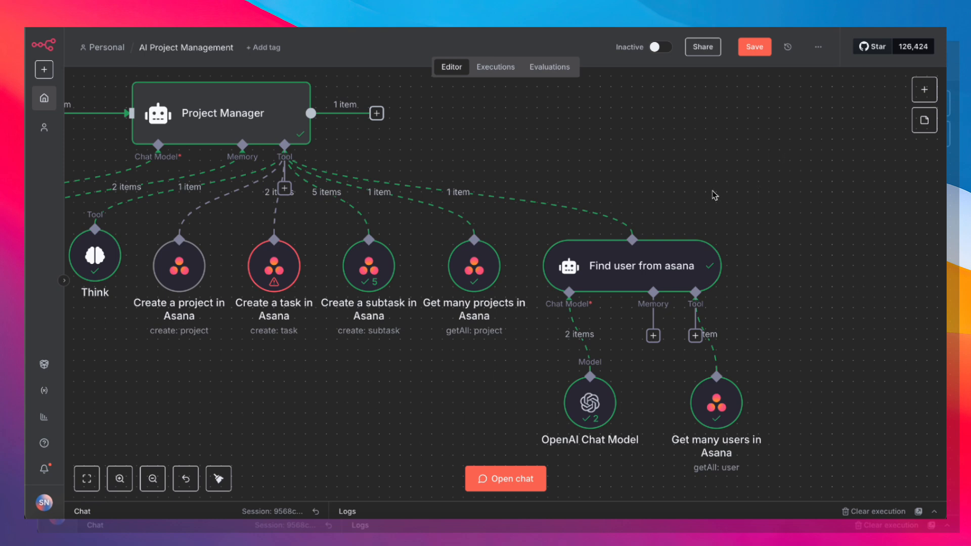
mouse_move(261, 279)
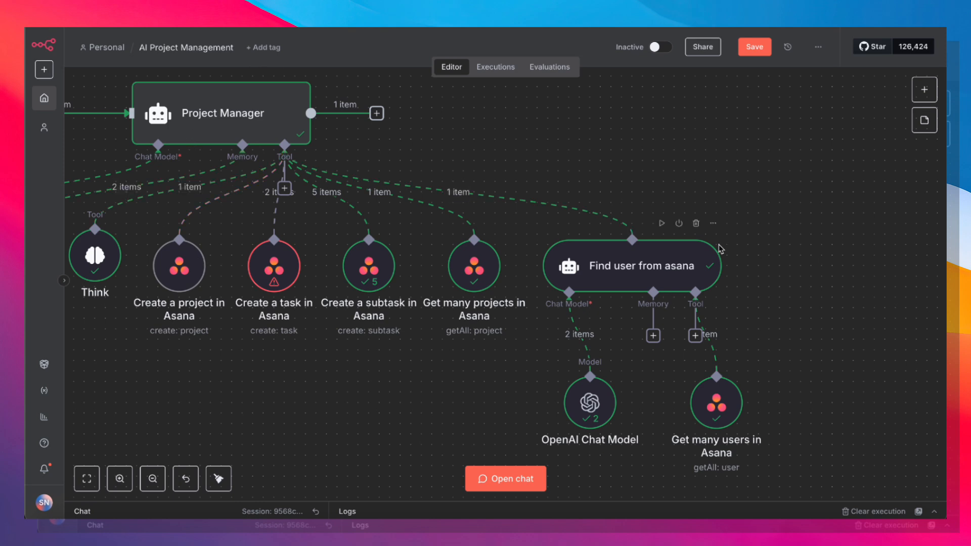
mouse_move(669, 272)
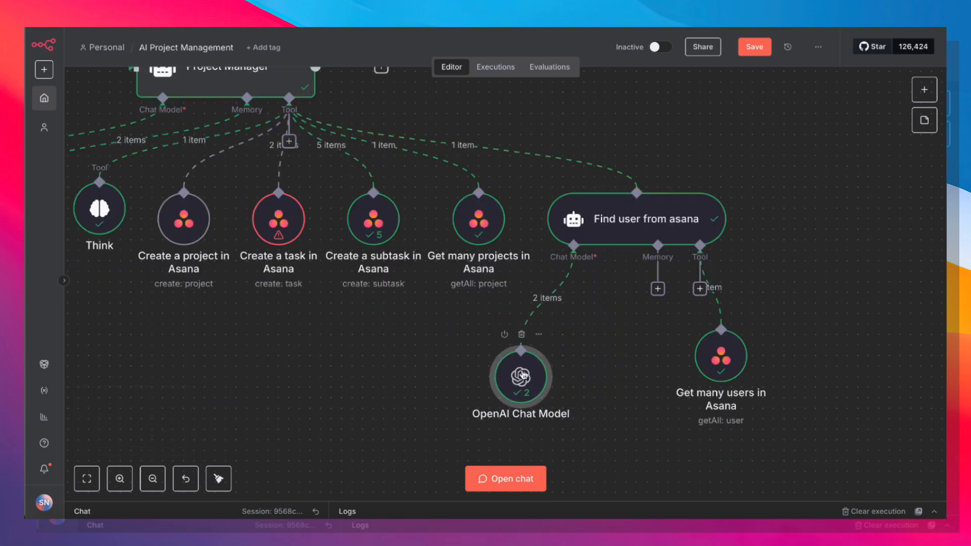
Review the OpenAI Chat Model settings and reposition Get many users in Asana beneath the find-user agent.
double_click(521, 376)
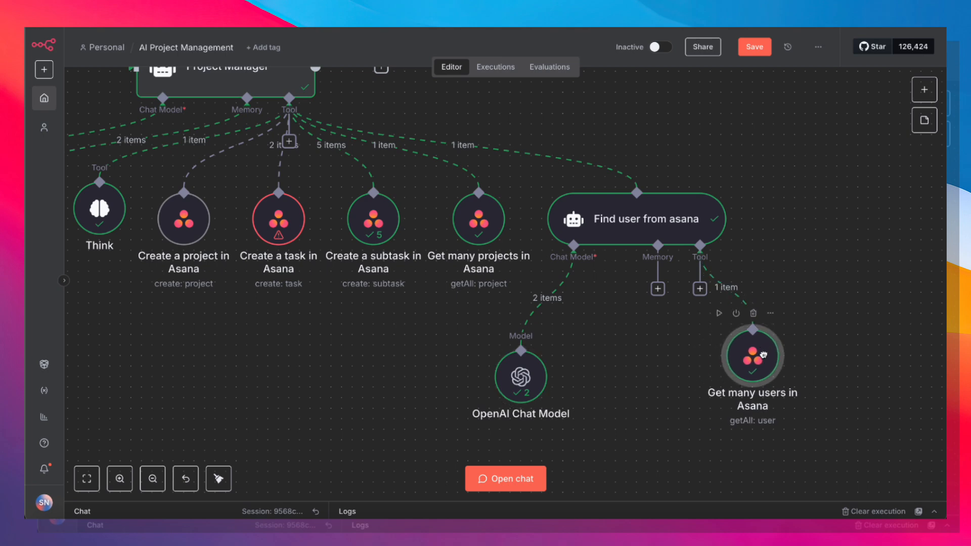
drag(753, 356, 699, 376)
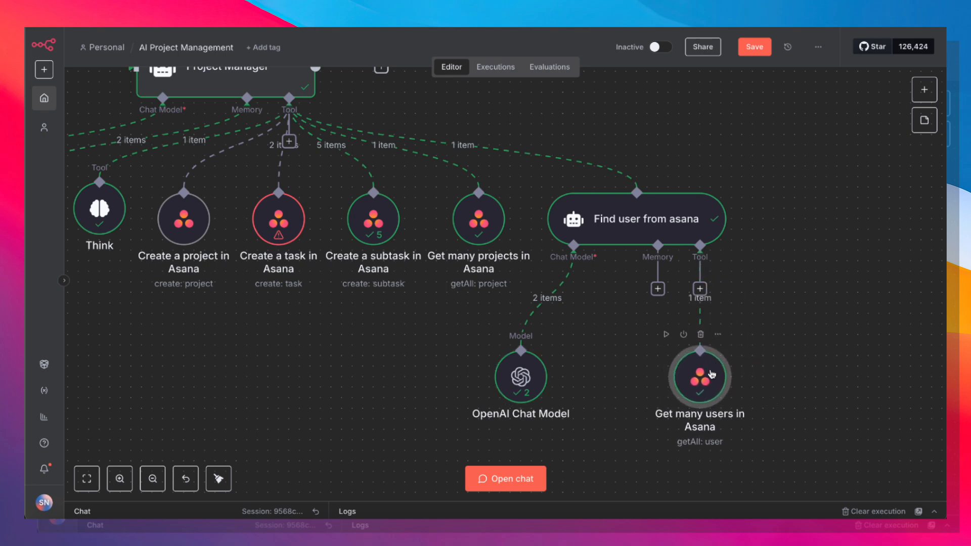
double_click(636, 219)
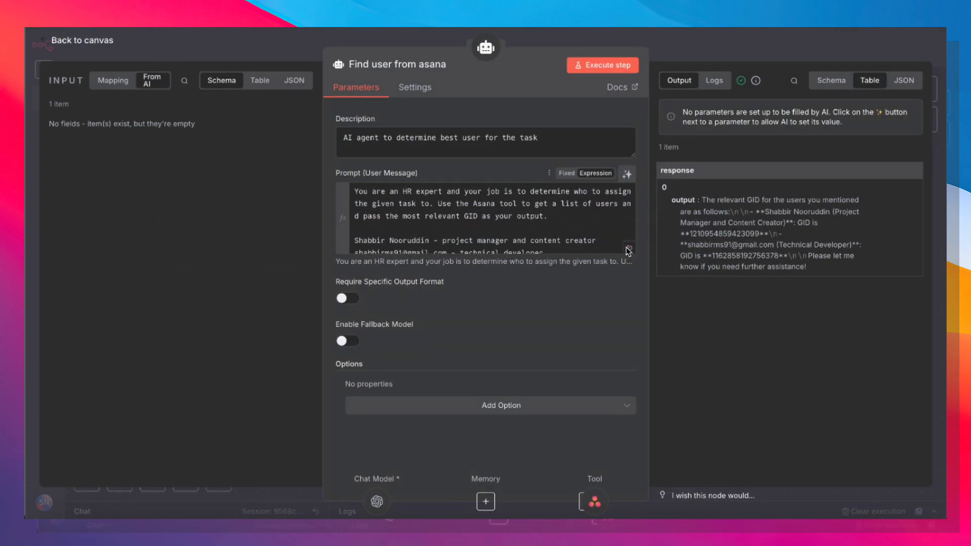
click(627, 251)
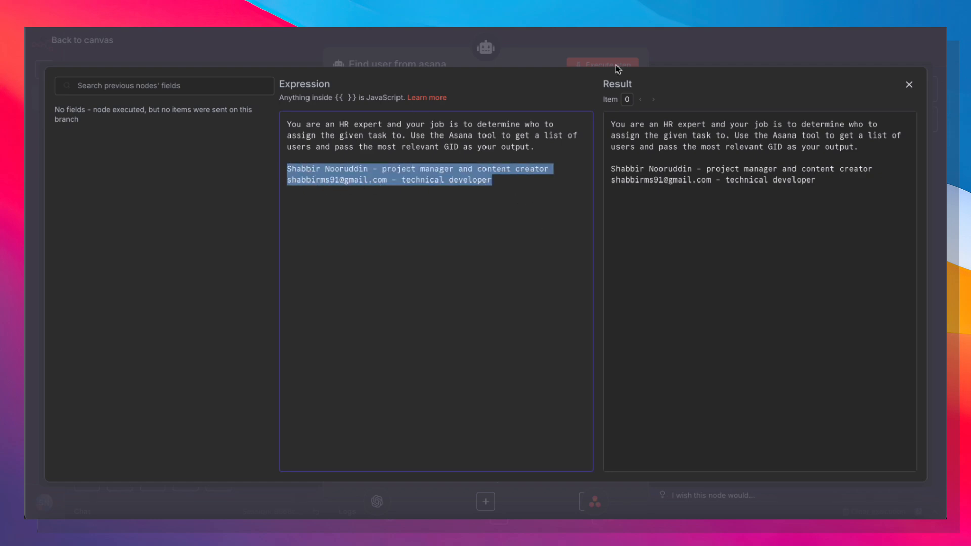
click(908, 85)
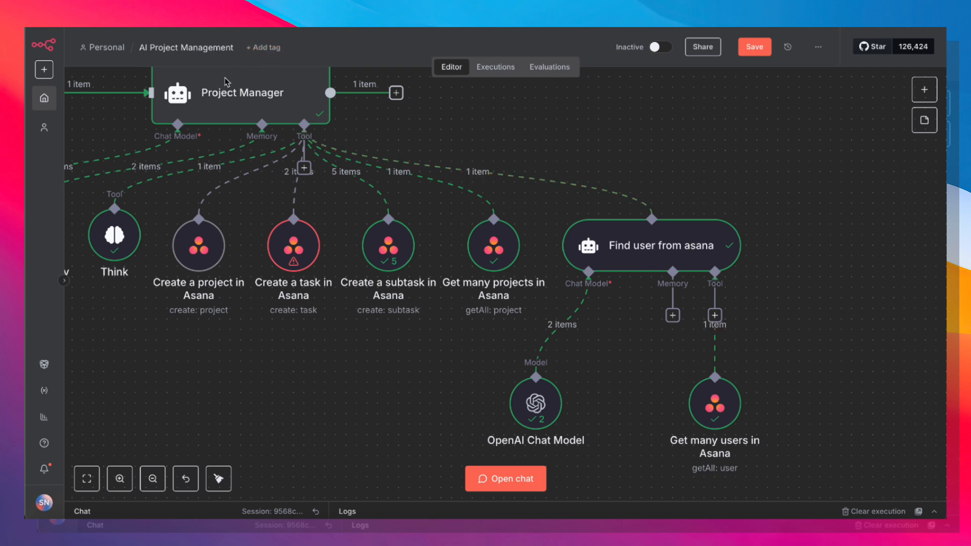
mouse_move(644, 272)
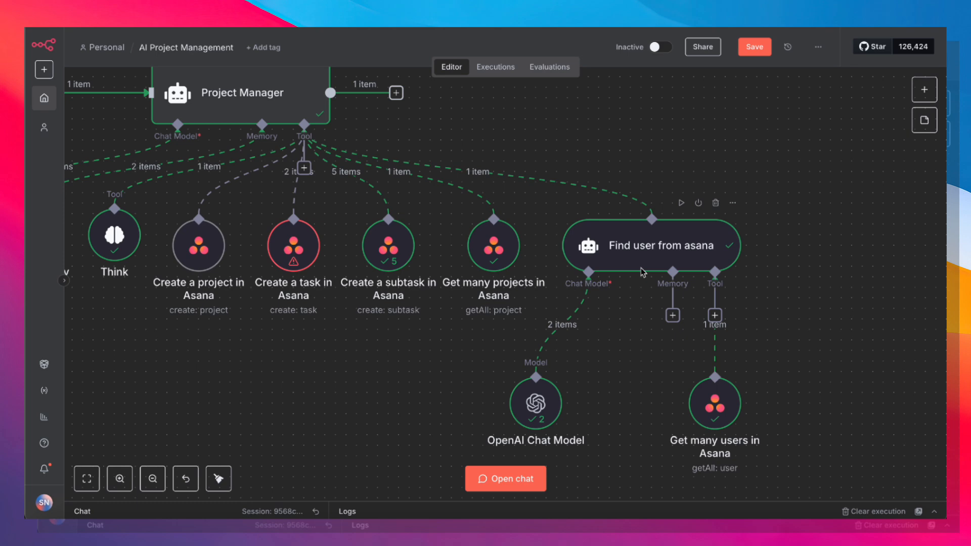
double_click(650, 245)
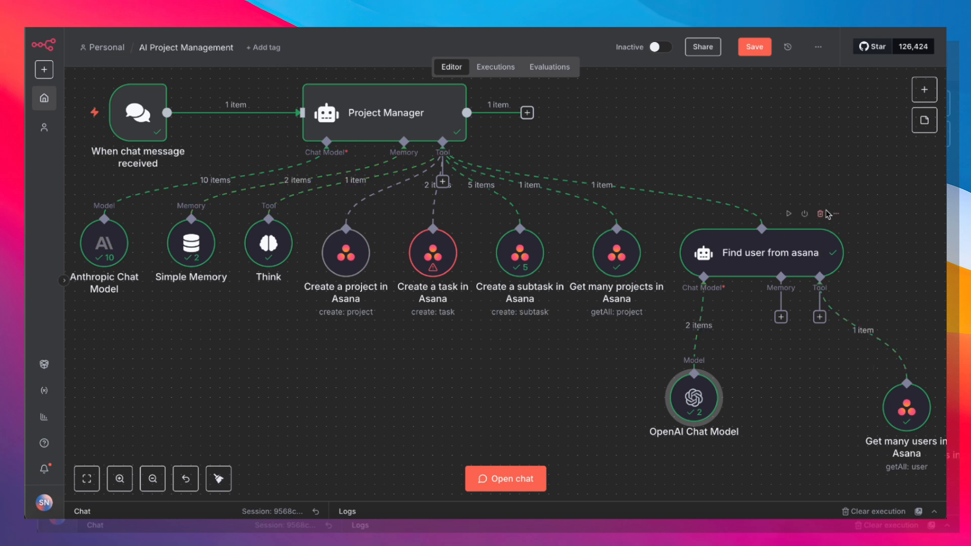
mouse_move(911, 241)
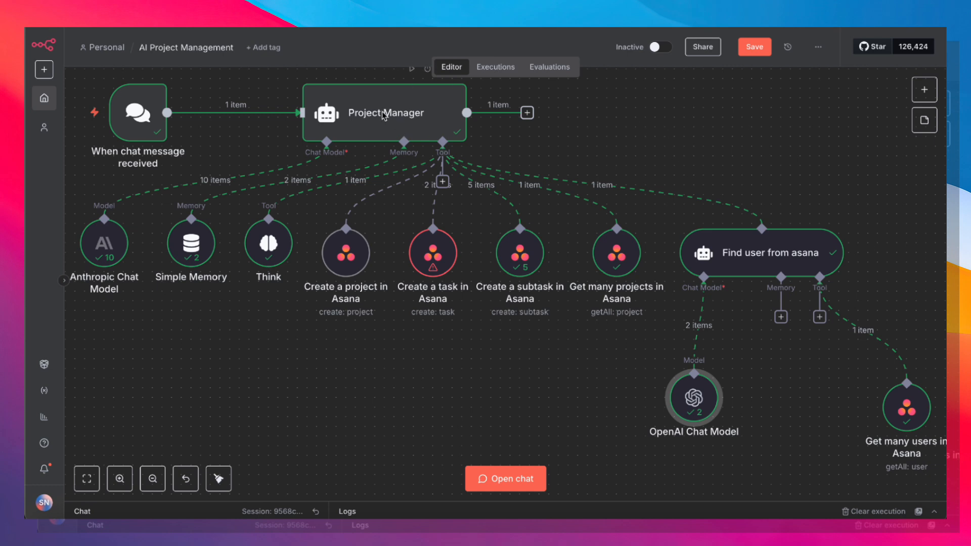
mouse_move(932, 425)
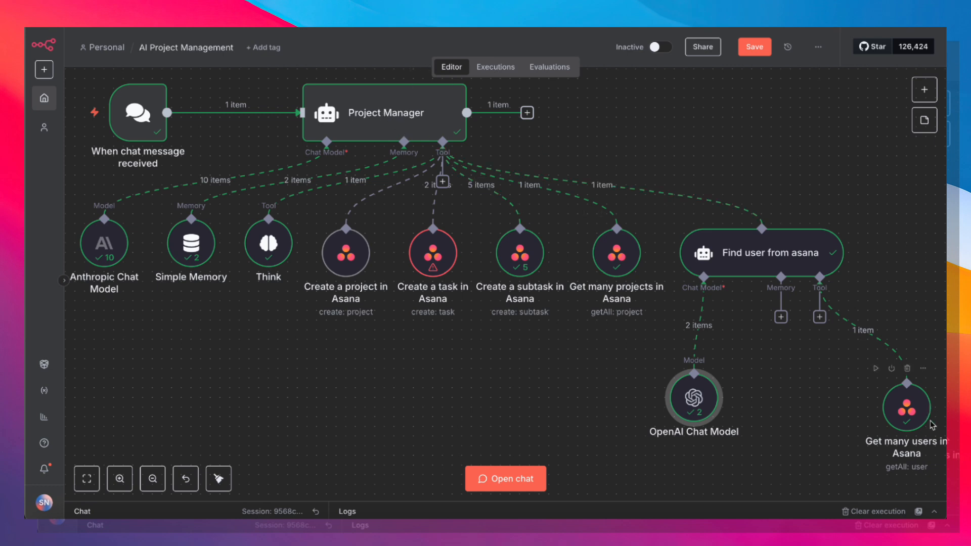
mouse_move(905, 440)
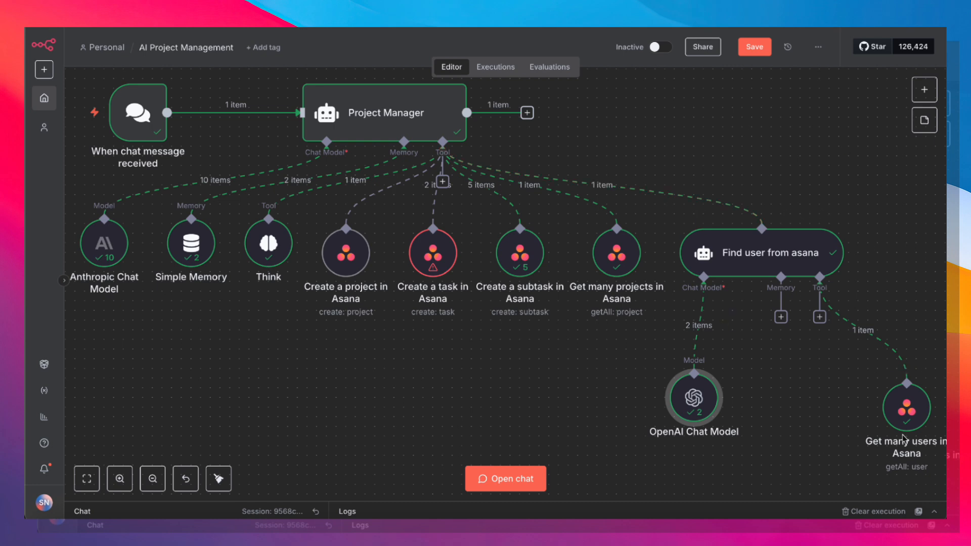
mouse_move(233, 113)
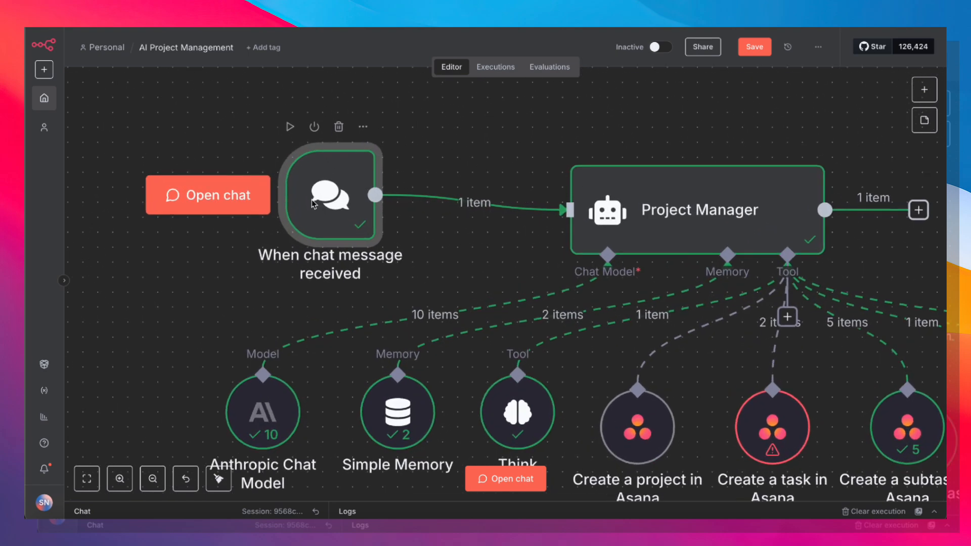
mouse_move(340, 210)
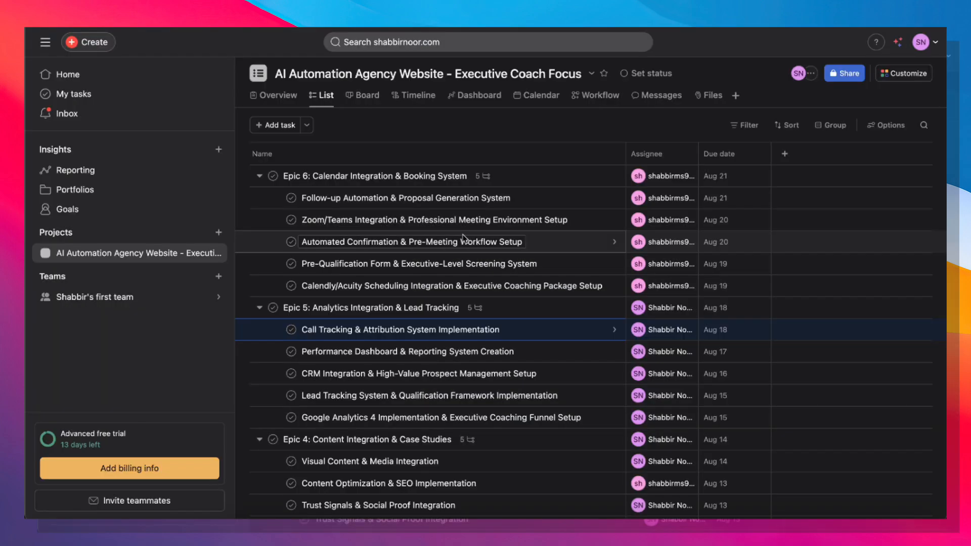
Review the AI Automation Agency Website project's epics, tasks, assignees and due dates in List view.
scroll(down, 3)
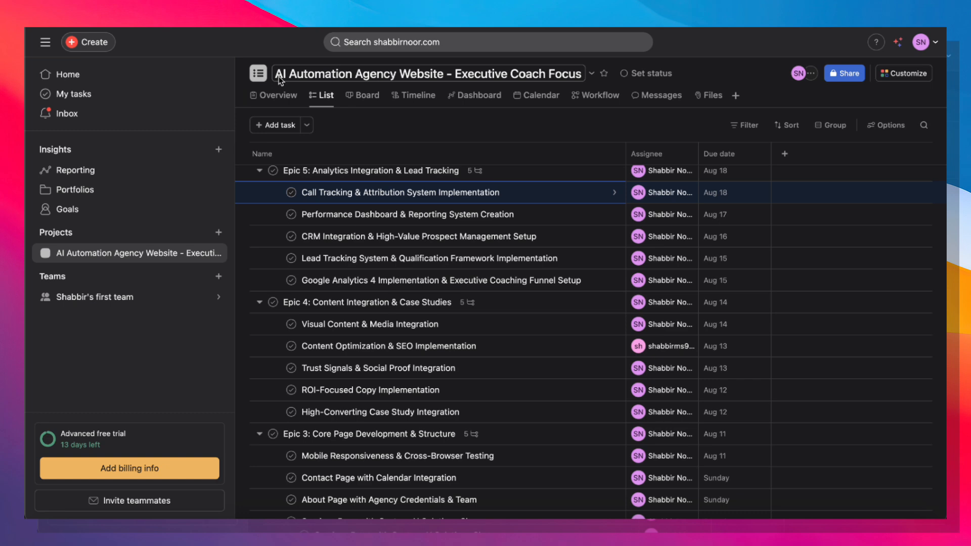
scroll(down, 3)
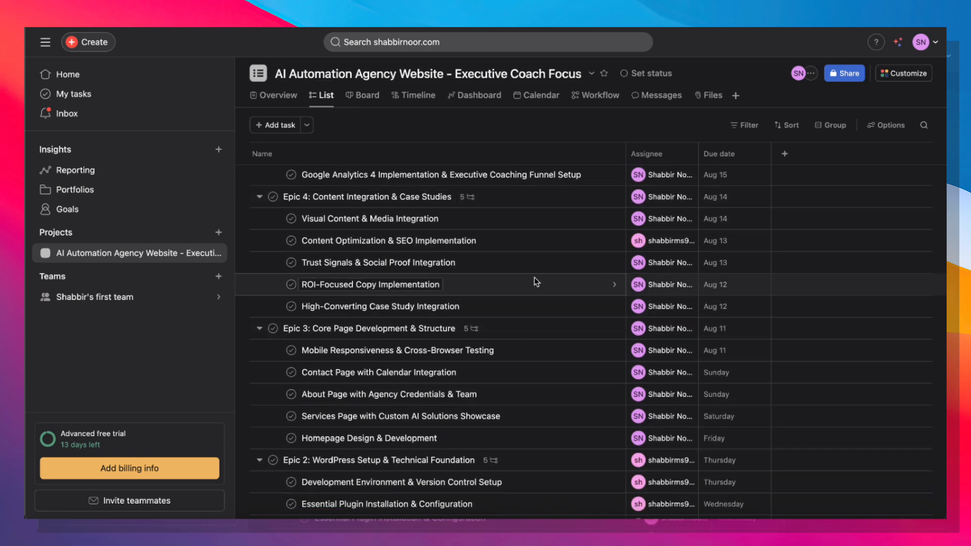
click(376, 262)
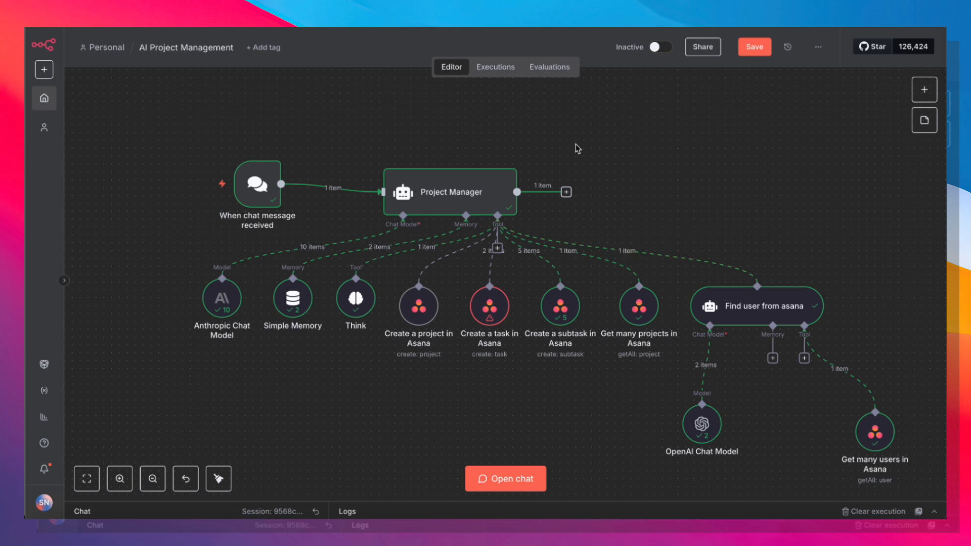
mouse_move(674, 242)
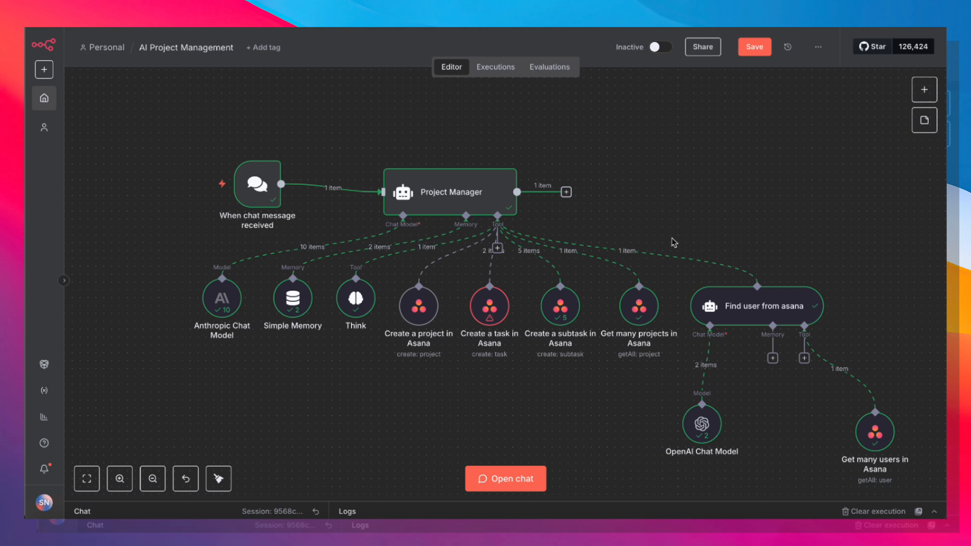
mouse_move(447, 429)
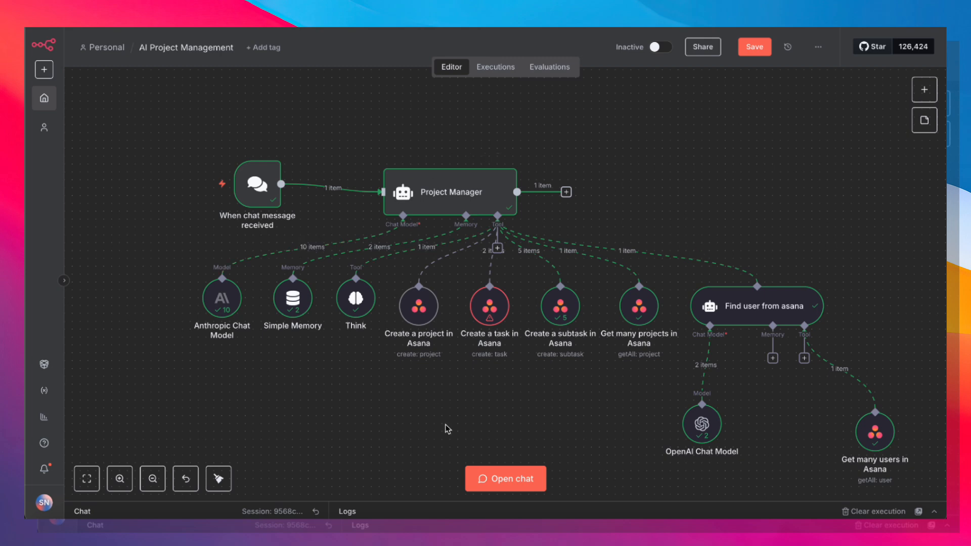
mouse_move(647, 174)
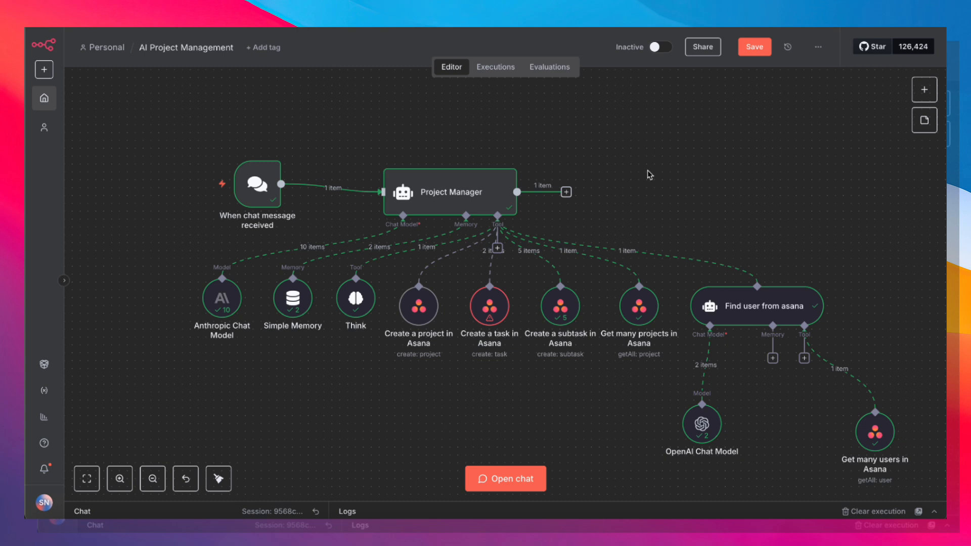
mouse_move(764, 222)
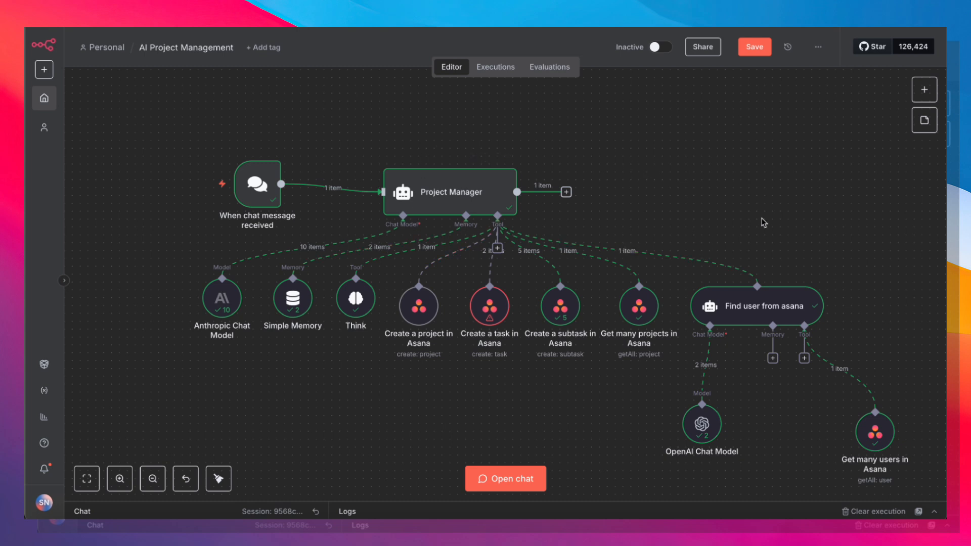
mouse_move(486, 100)
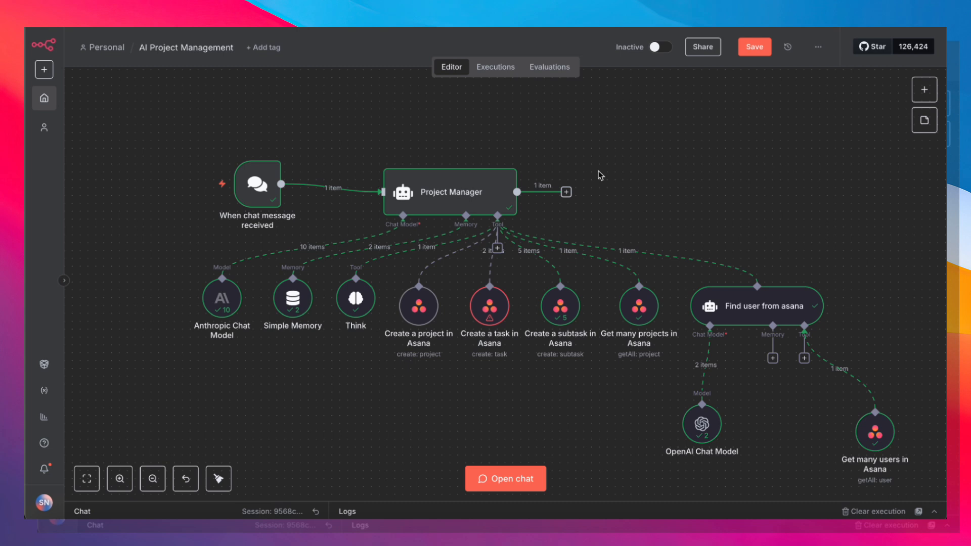
mouse_move(592, 133)
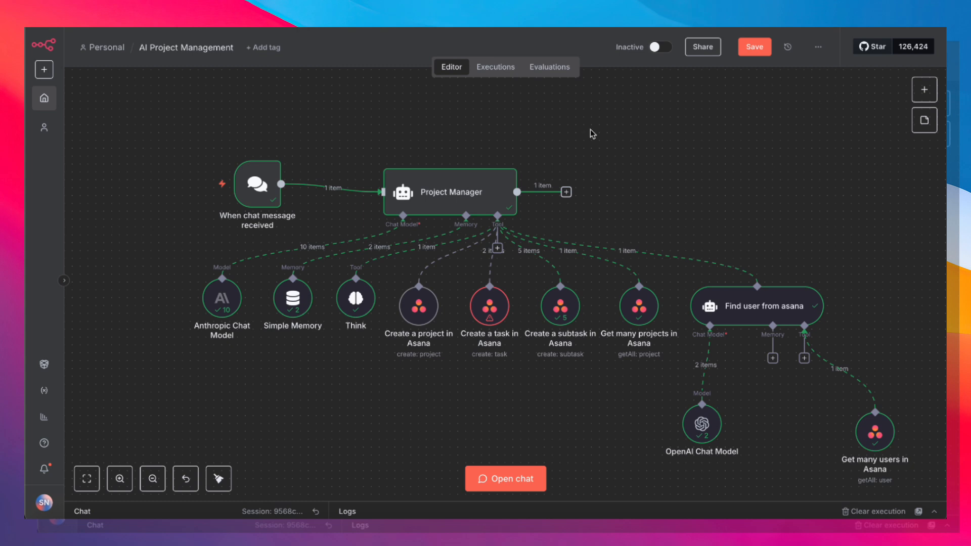